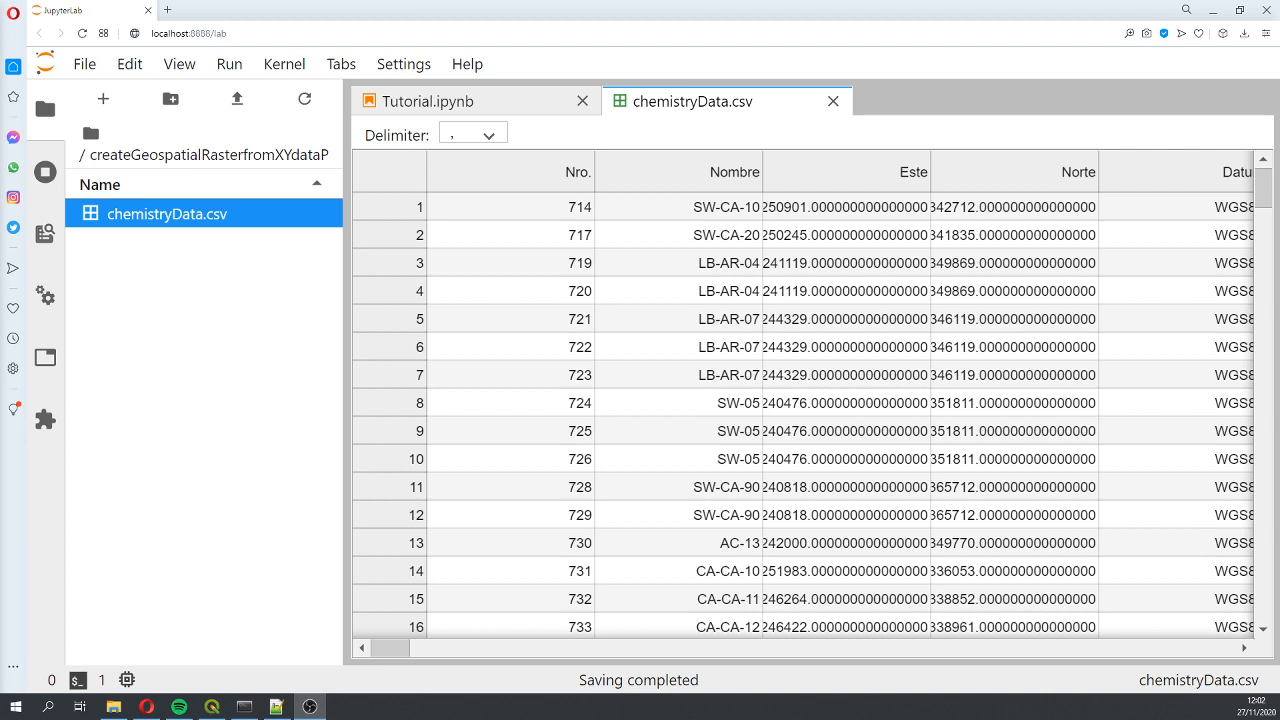
mouse_move(298, 410)
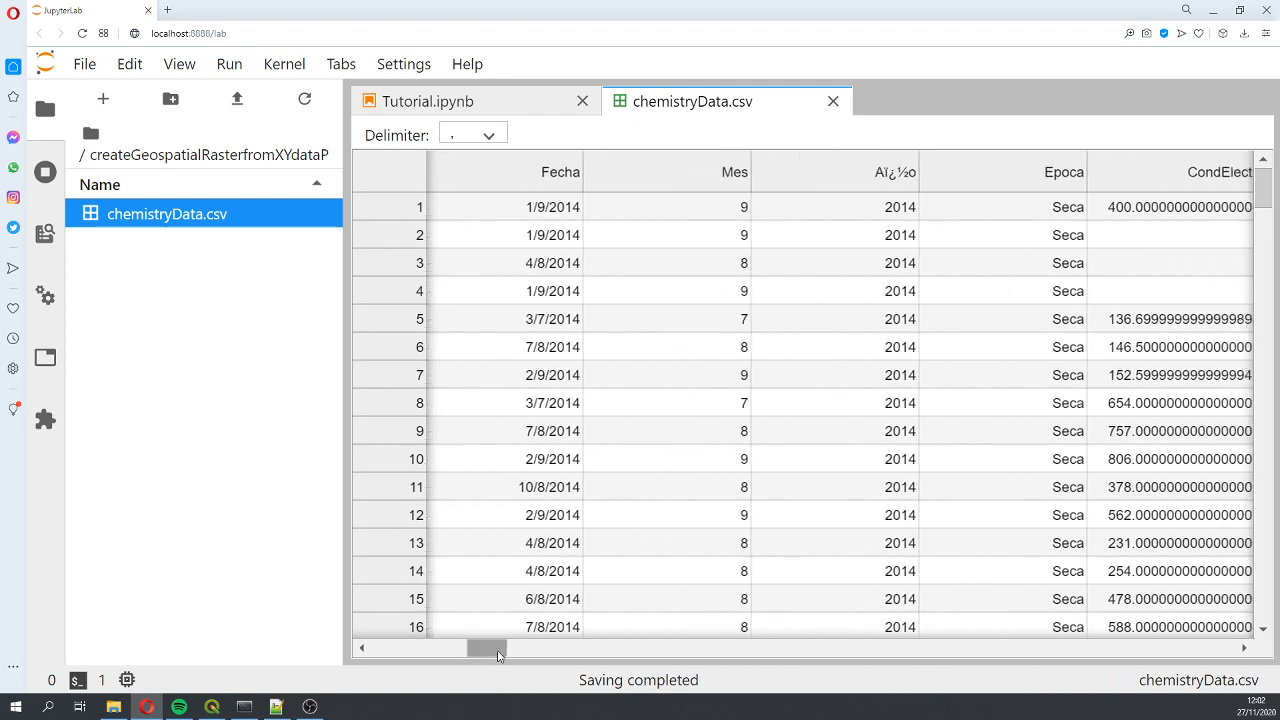
Scroll the chemistryData.csv viewer right past Fecha and Mes to the OD, pH and eH columns.
left_click_drag(485, 648, 540, 648)
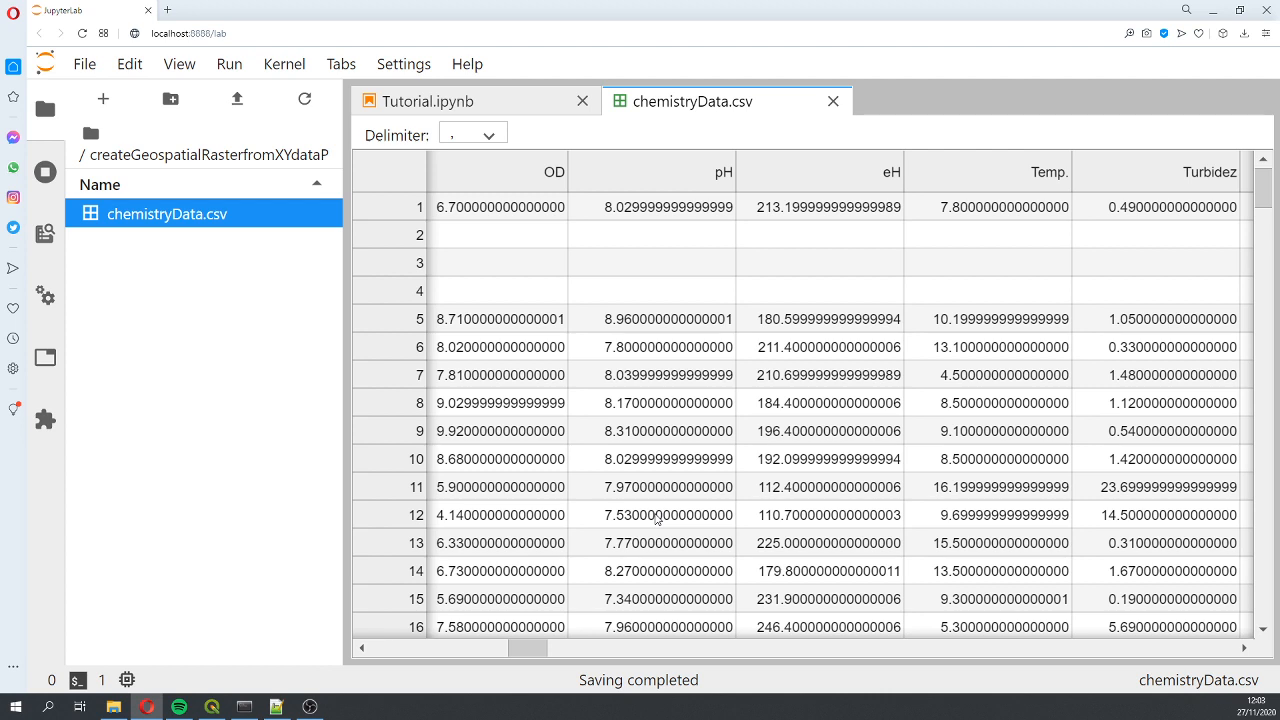
mouse_move(490, 152)
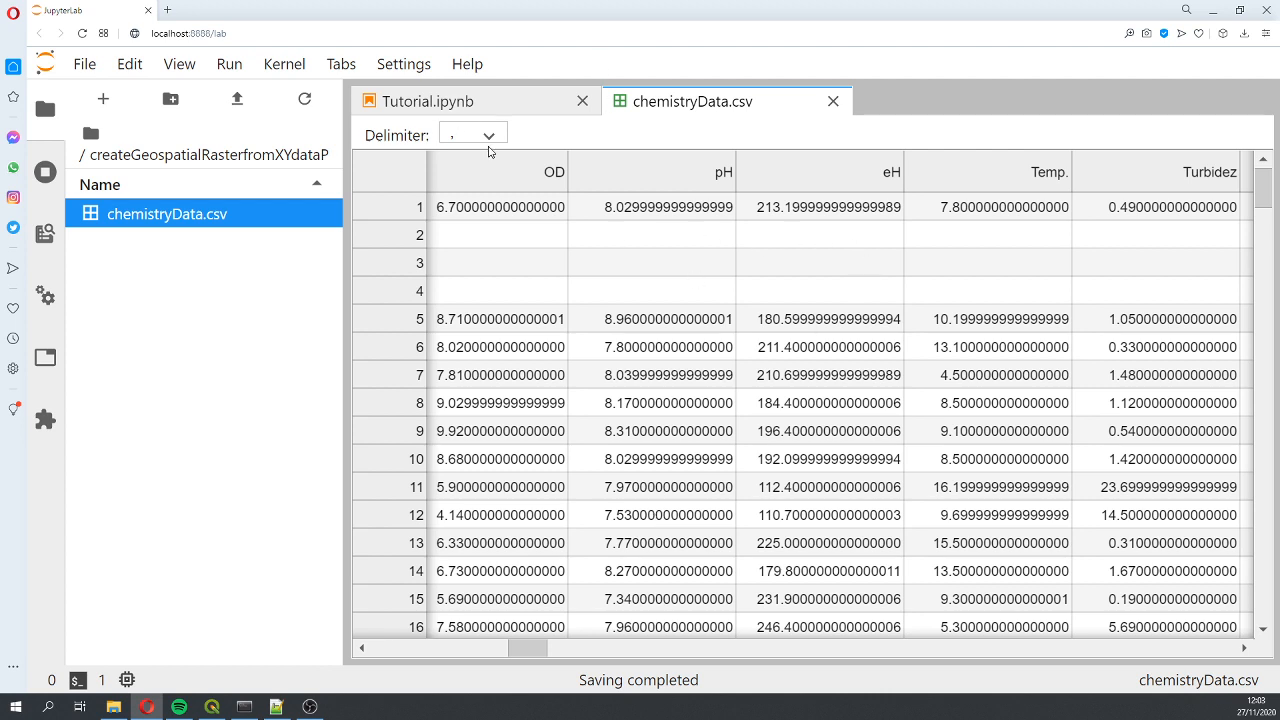
mouse_move(501, 158)
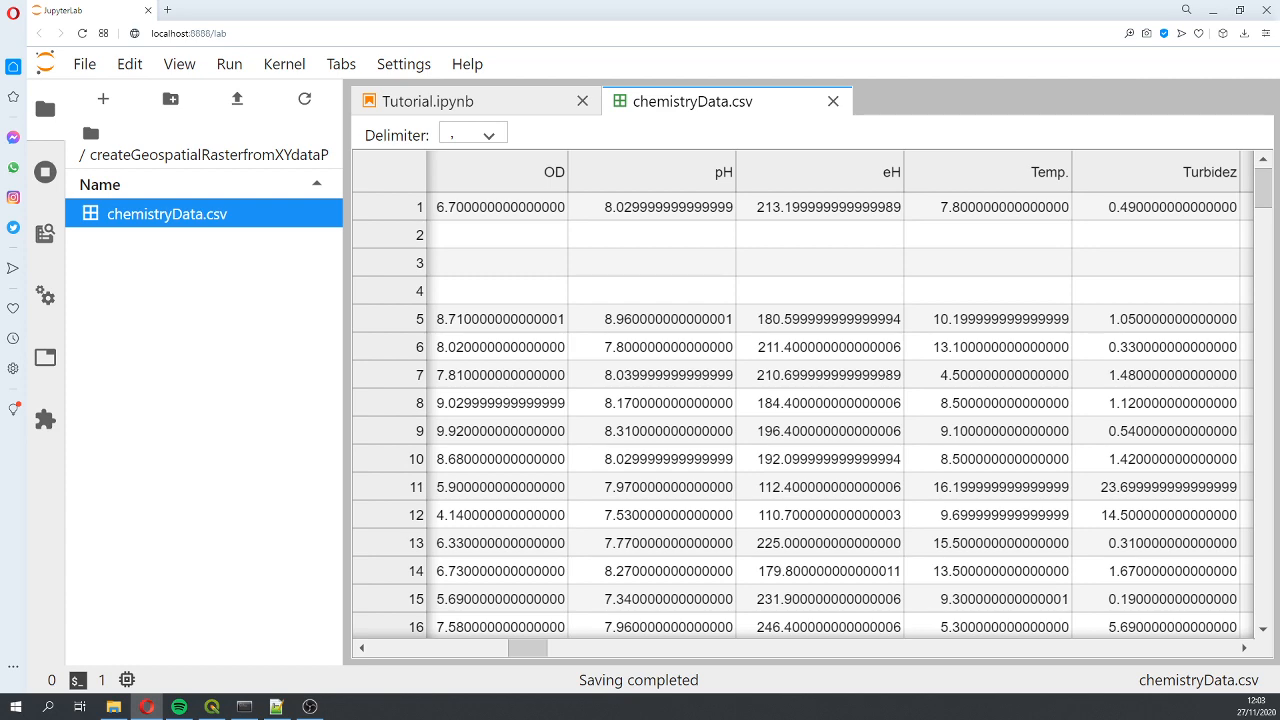
left_click(215, 10)
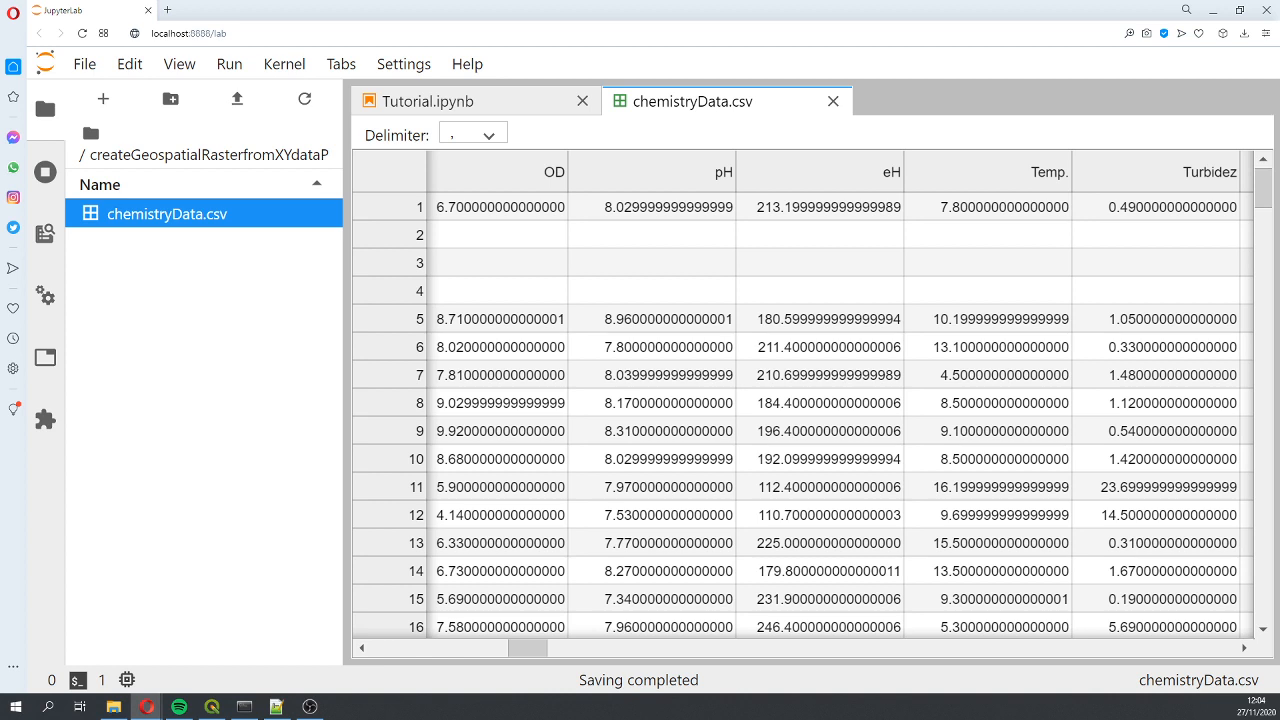
mouse_move(586, 139)
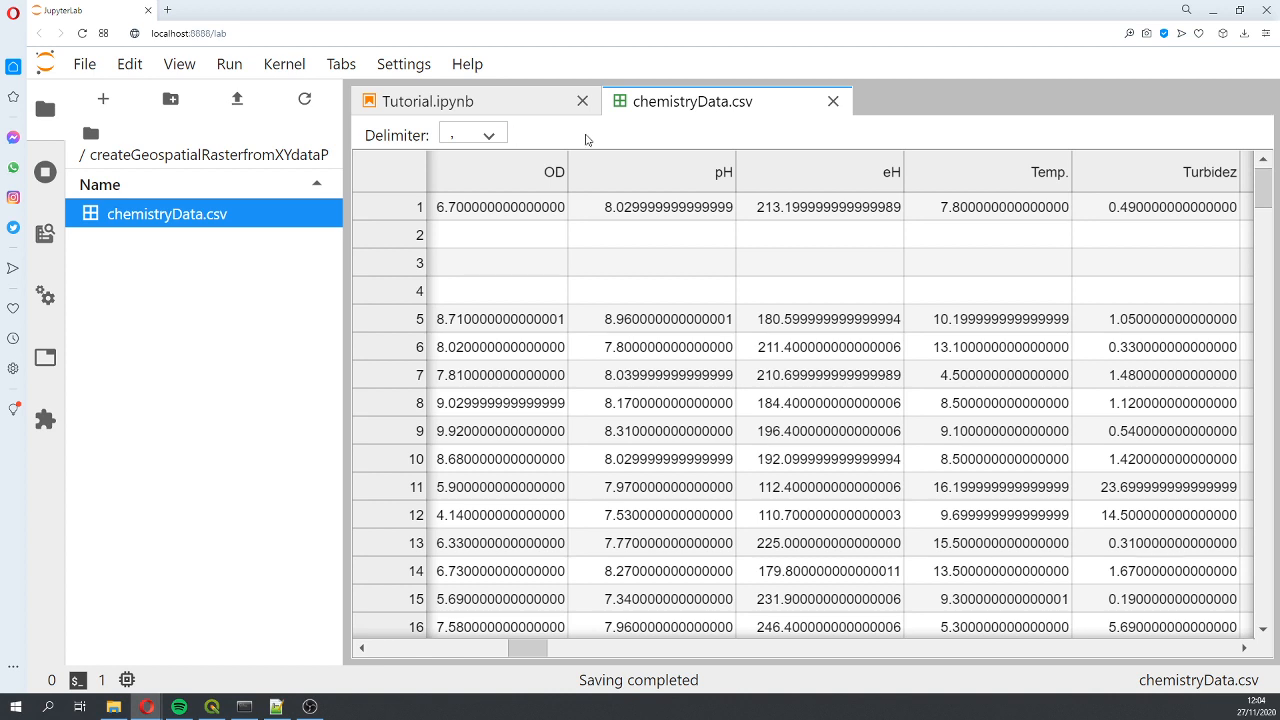
mouse_move(833, 101)
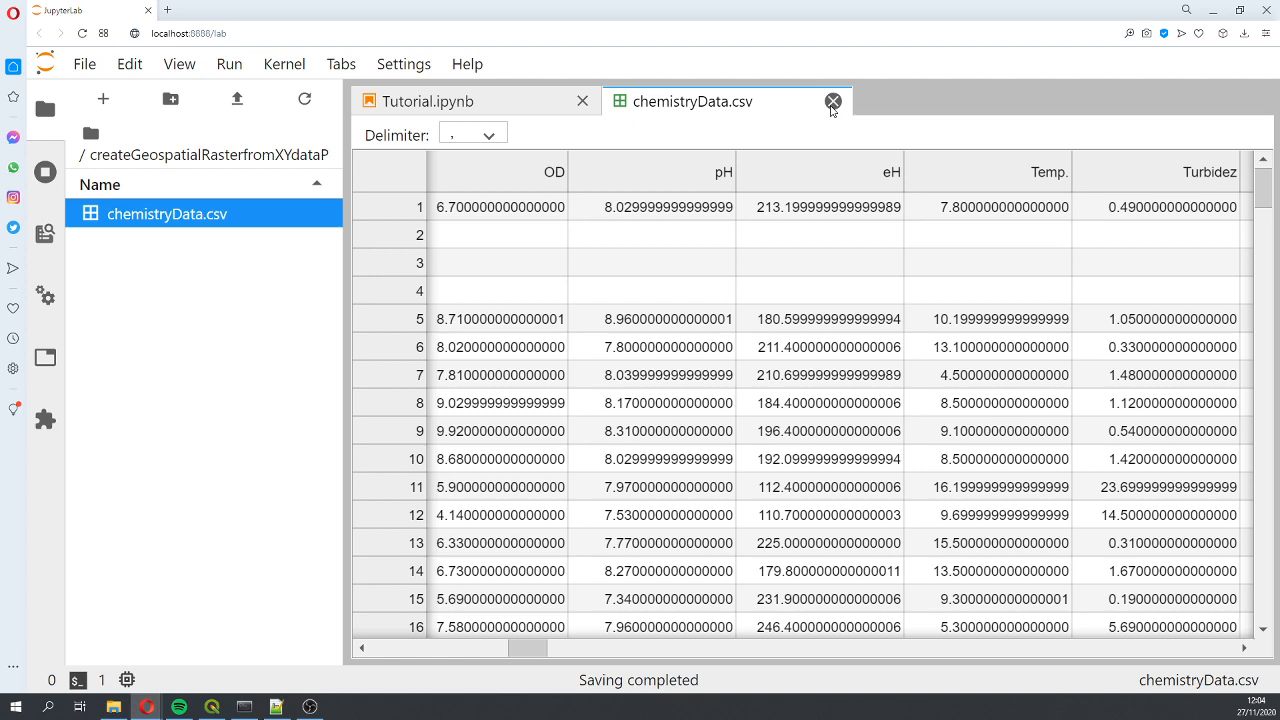
Close the CSV, create a Python 3 notebook, and remove the duplicate numpy import line.
left_click(833, 101)
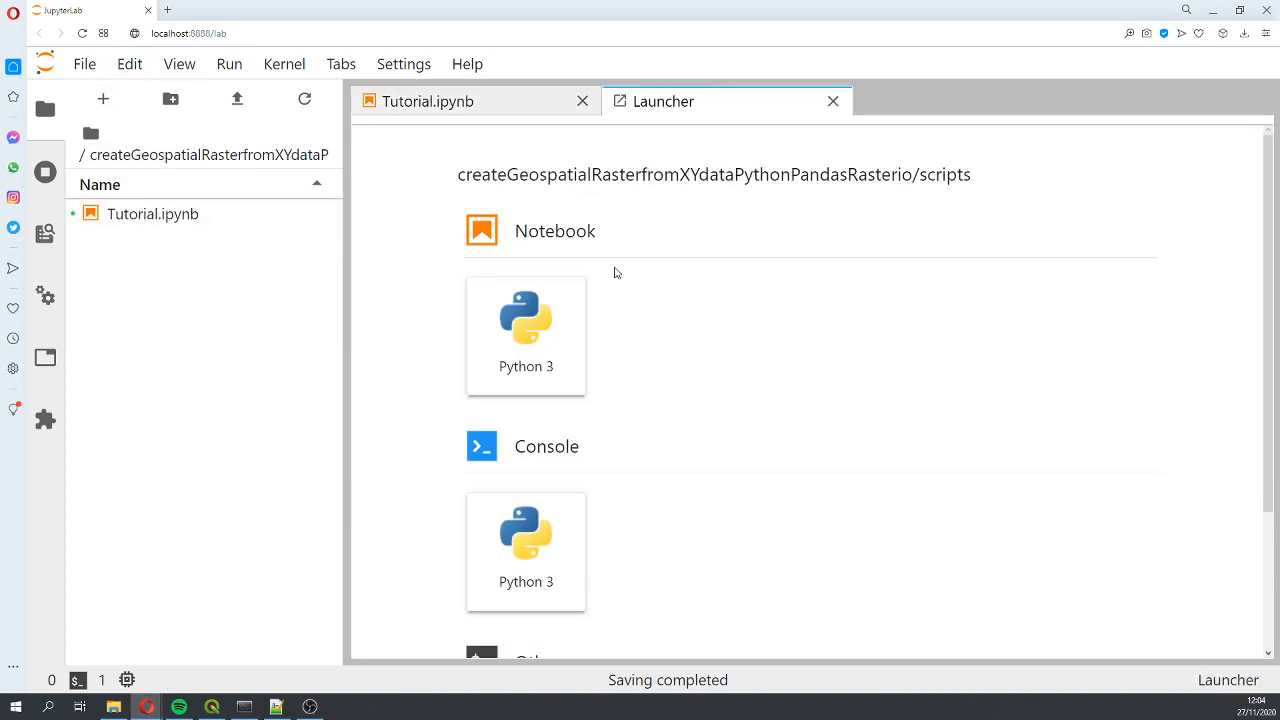
left_click(525, 335)
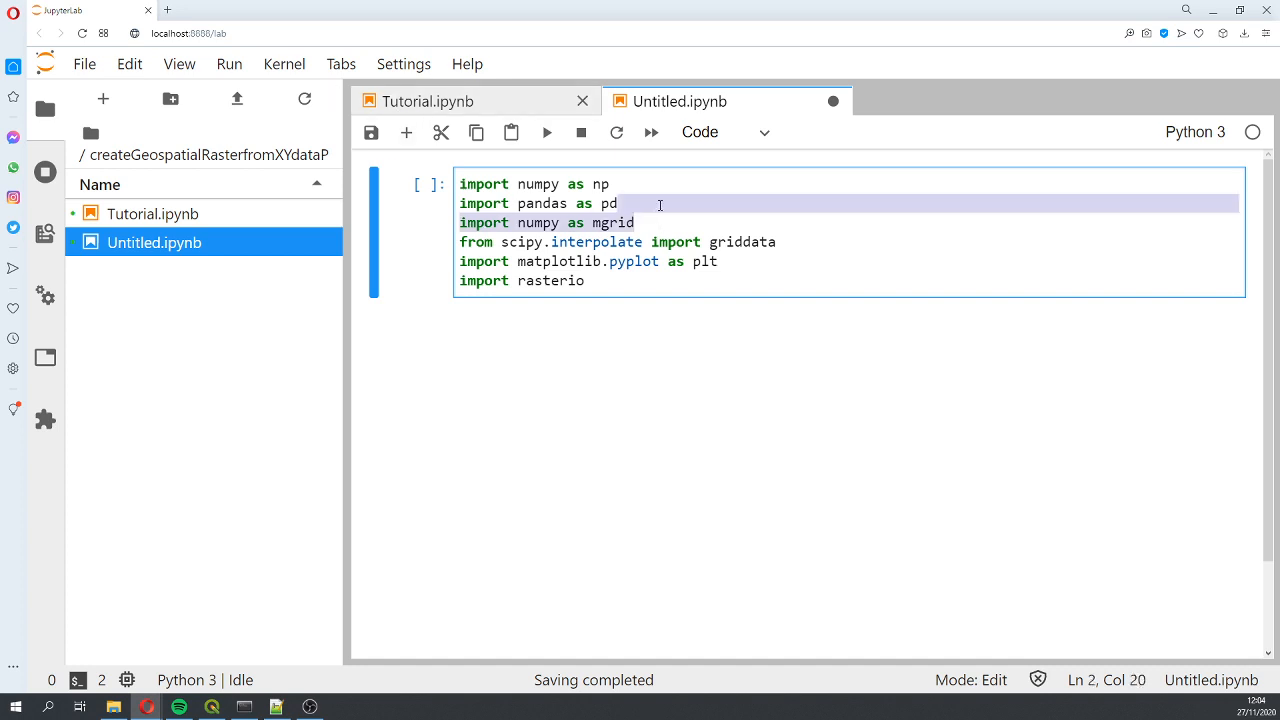
key("Delete")
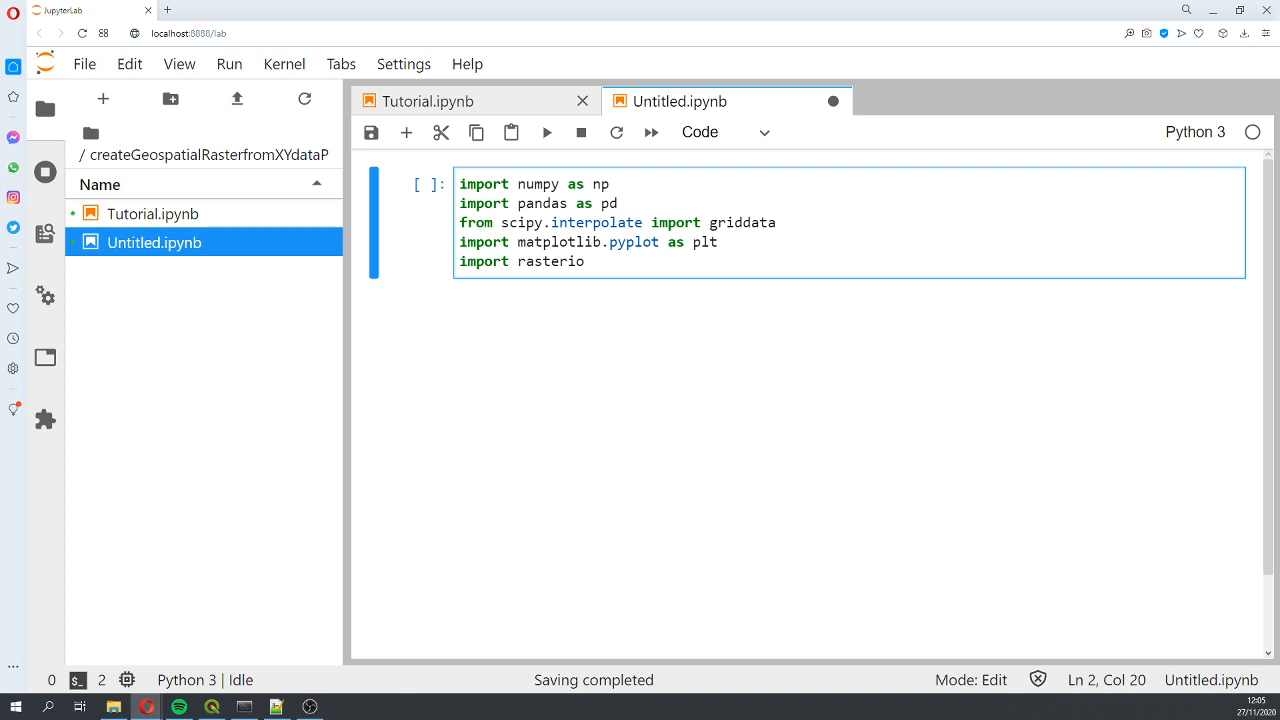
mouse_move(803, 237)
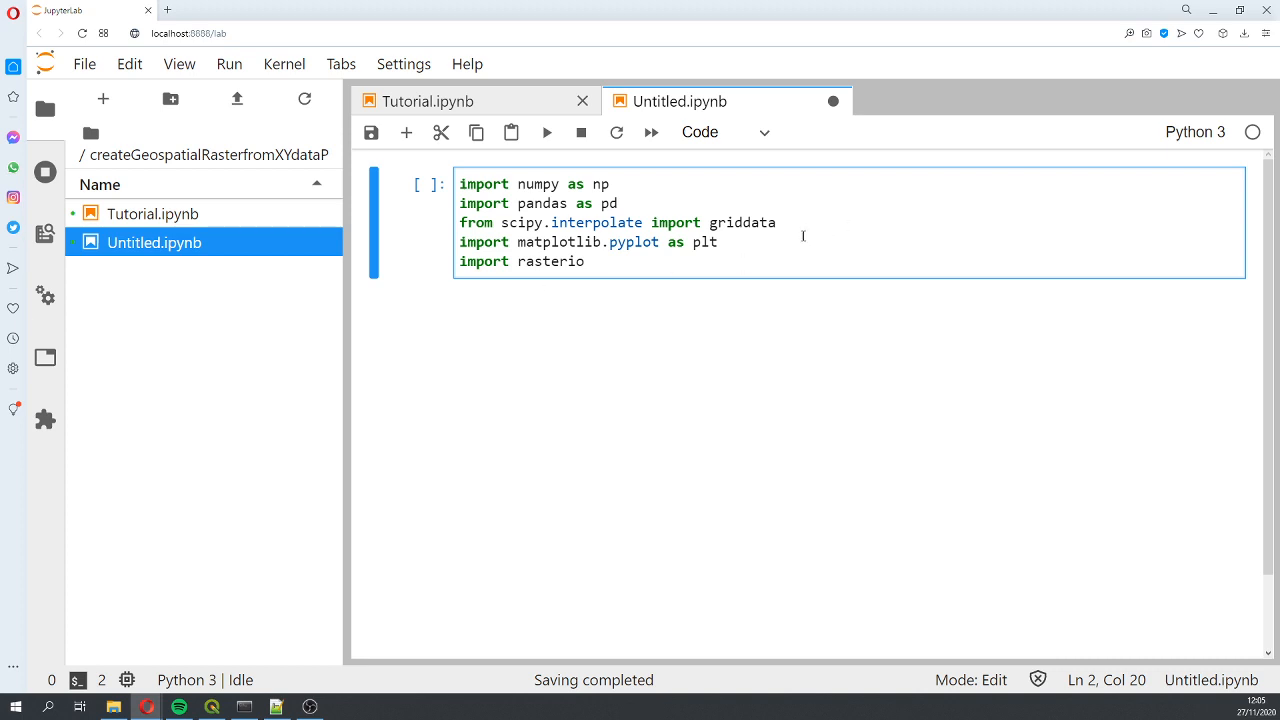
Run the import cell and begin a cell that reads chemistryData.csv, drops missing rows, and describes it.
key("shift+enter")
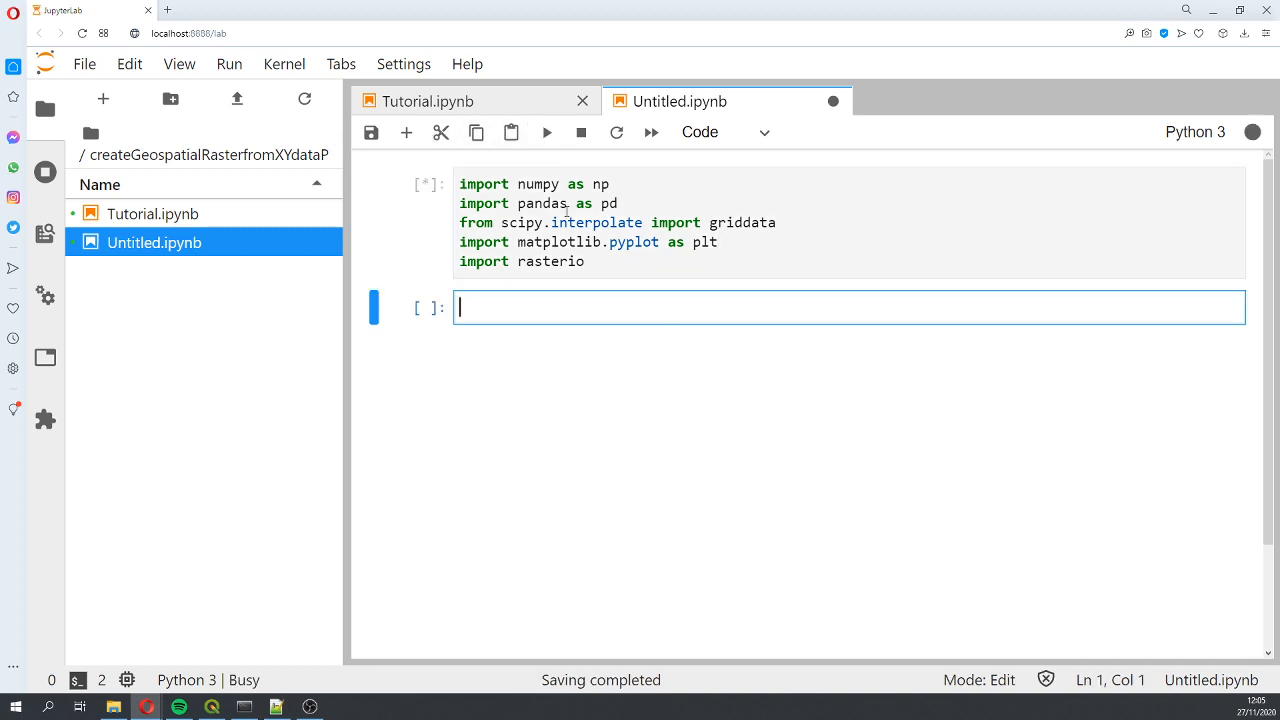
left_click(547, 131)
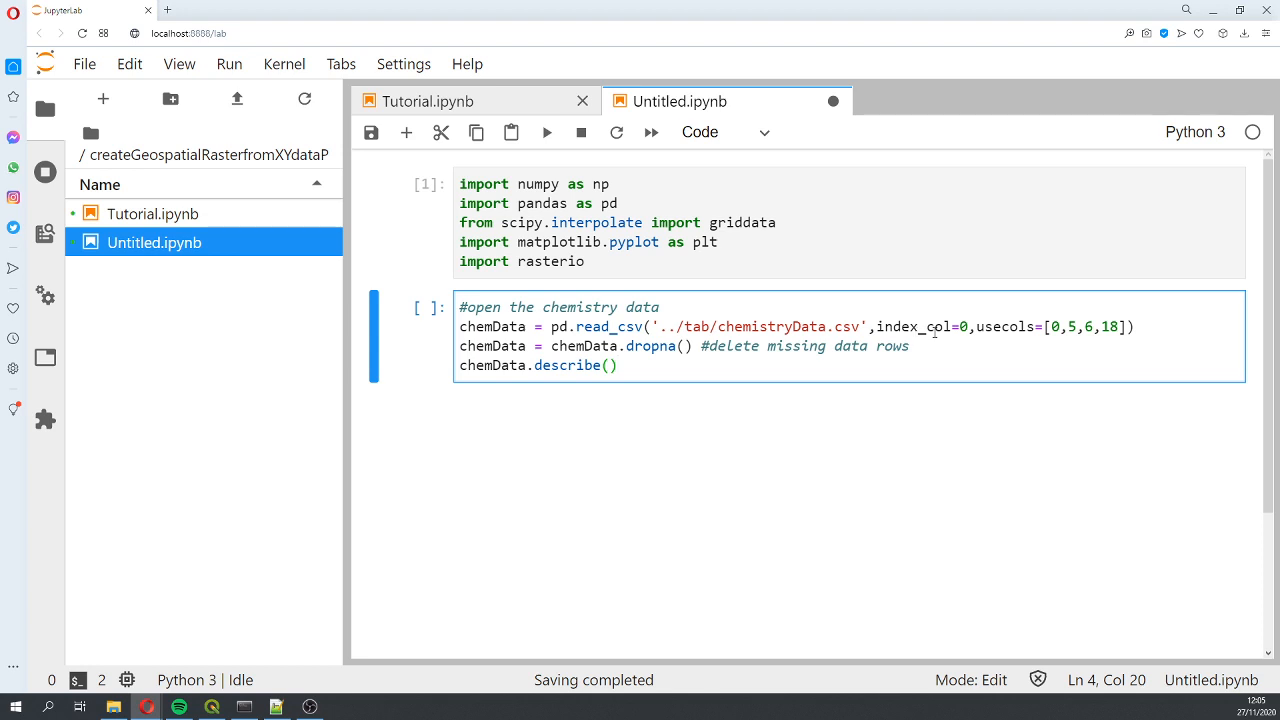
mouse_move(1040, 332)
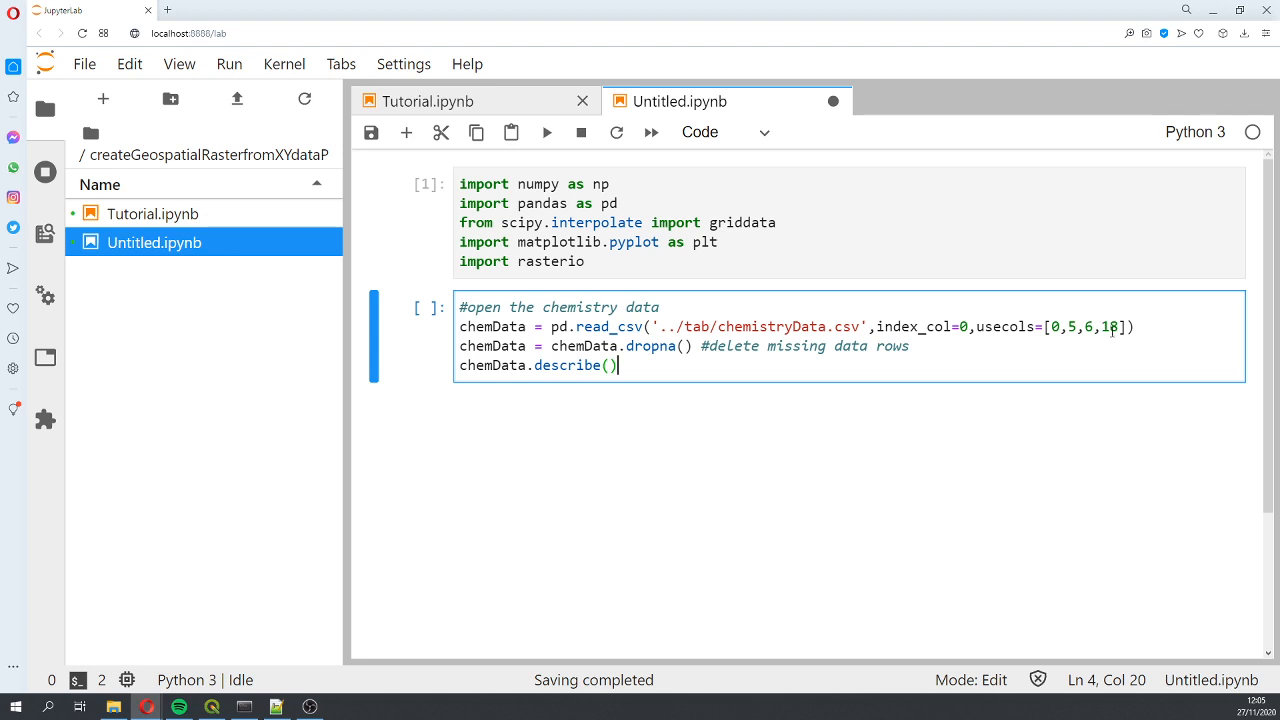
mouse_move(672, 371)
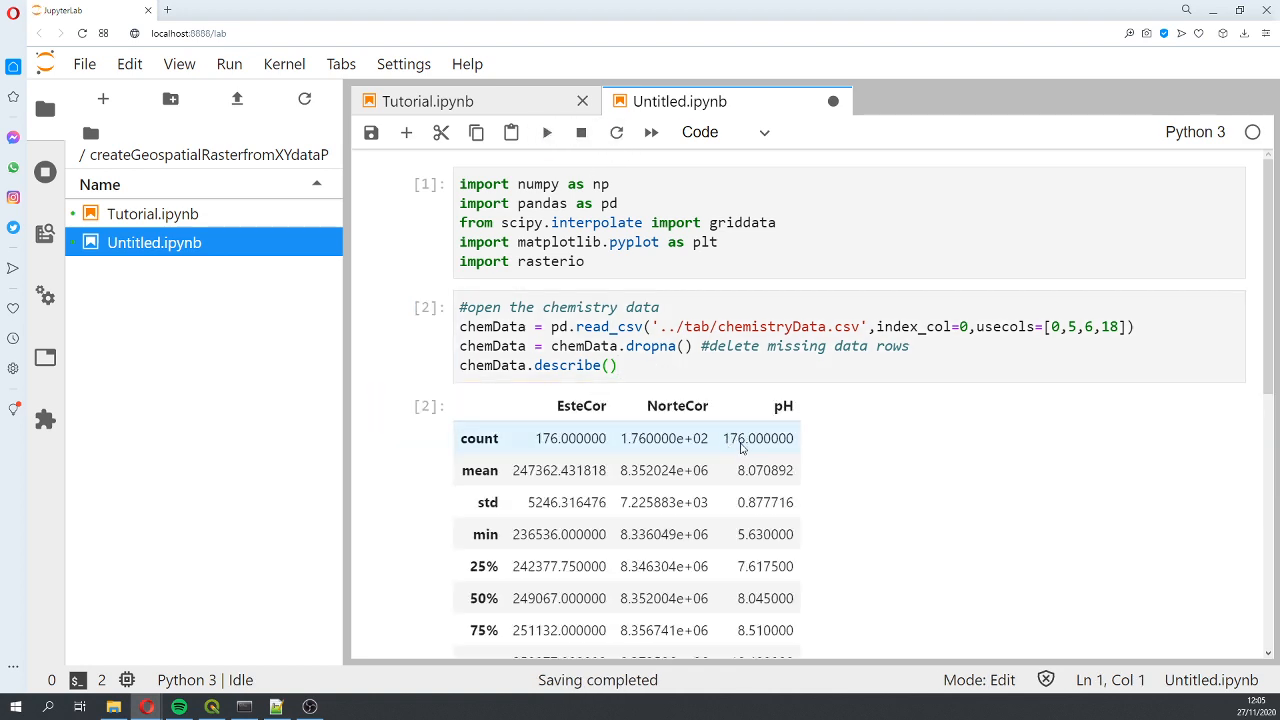
mouse_move(748, 452)
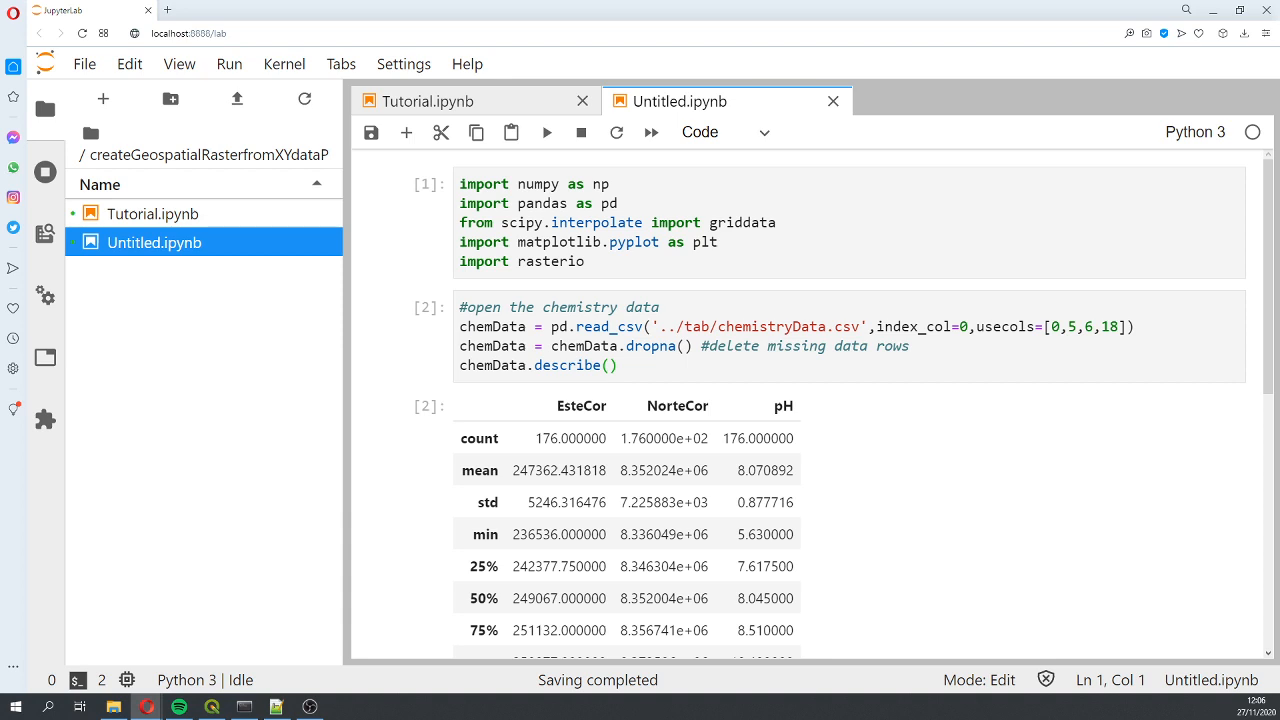
mouse_move(845, 512)
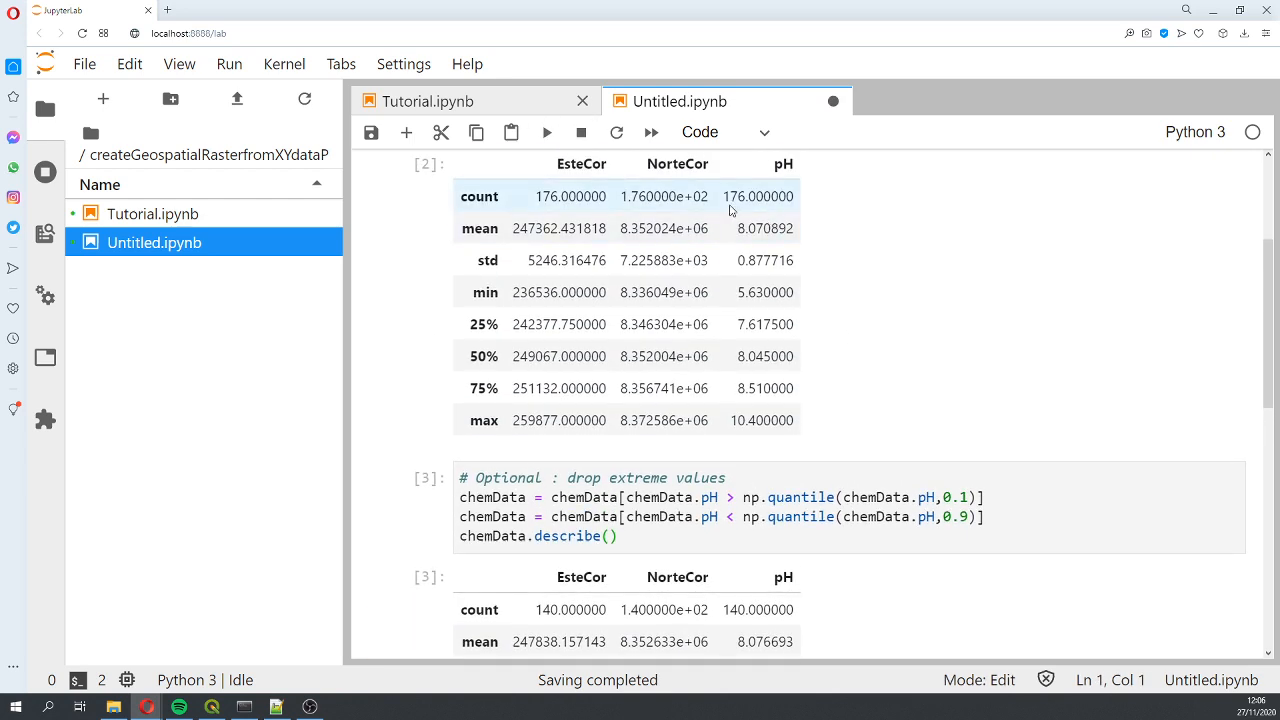
Highlight the filtered describe output (140 rows) and scroll down to the next cell.
double_click(758, 196)
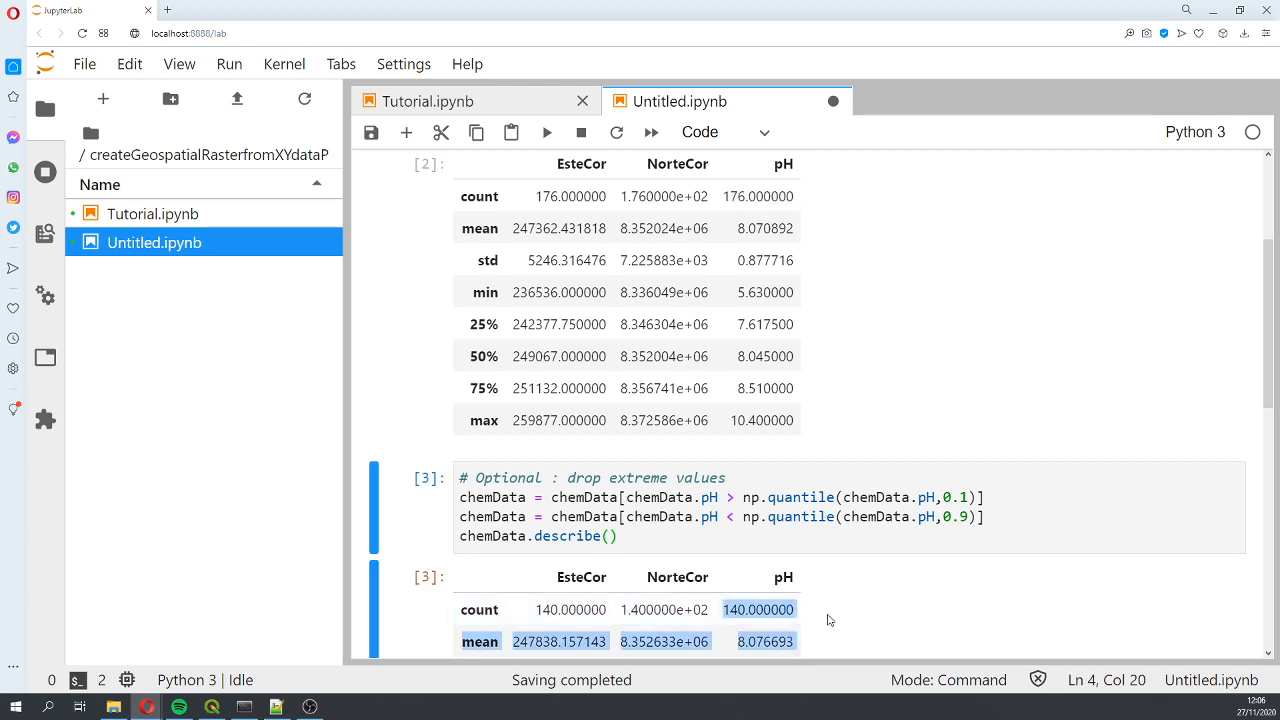
scroll("down", 3)
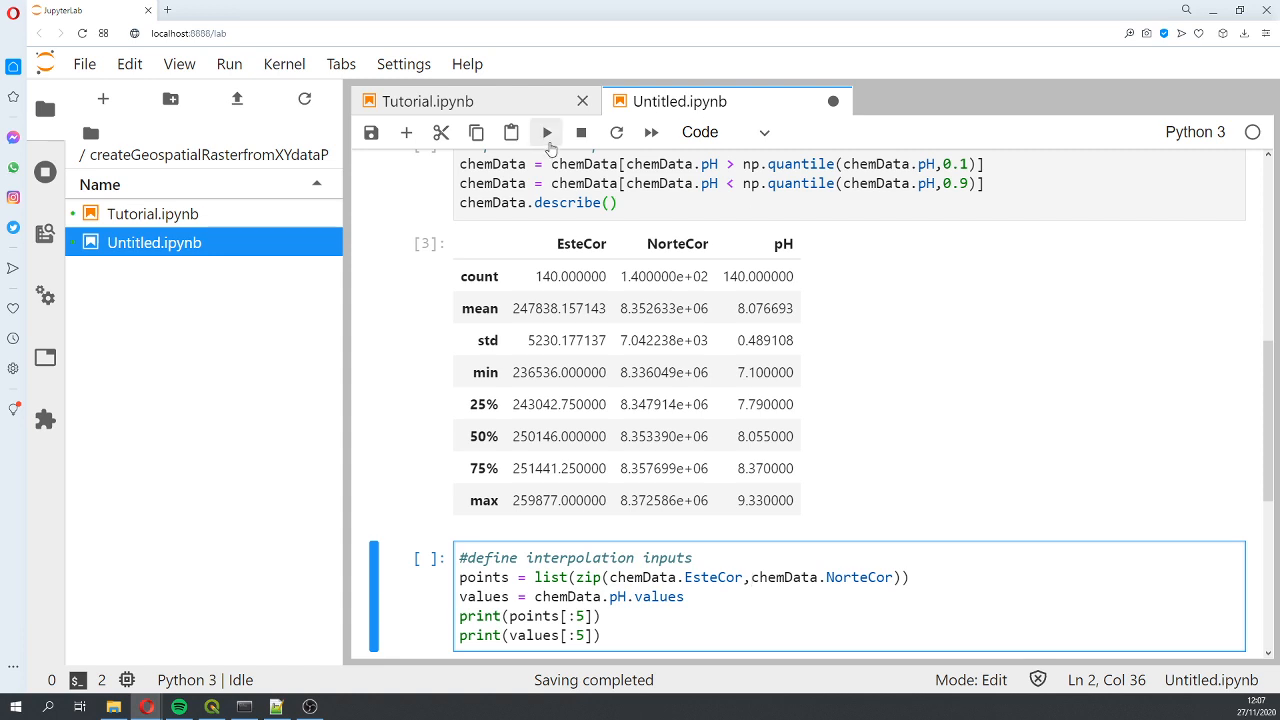
Run the points and pH values cell, then write the rRes = 50 coordinate-range cell.
left_click(546, 131)
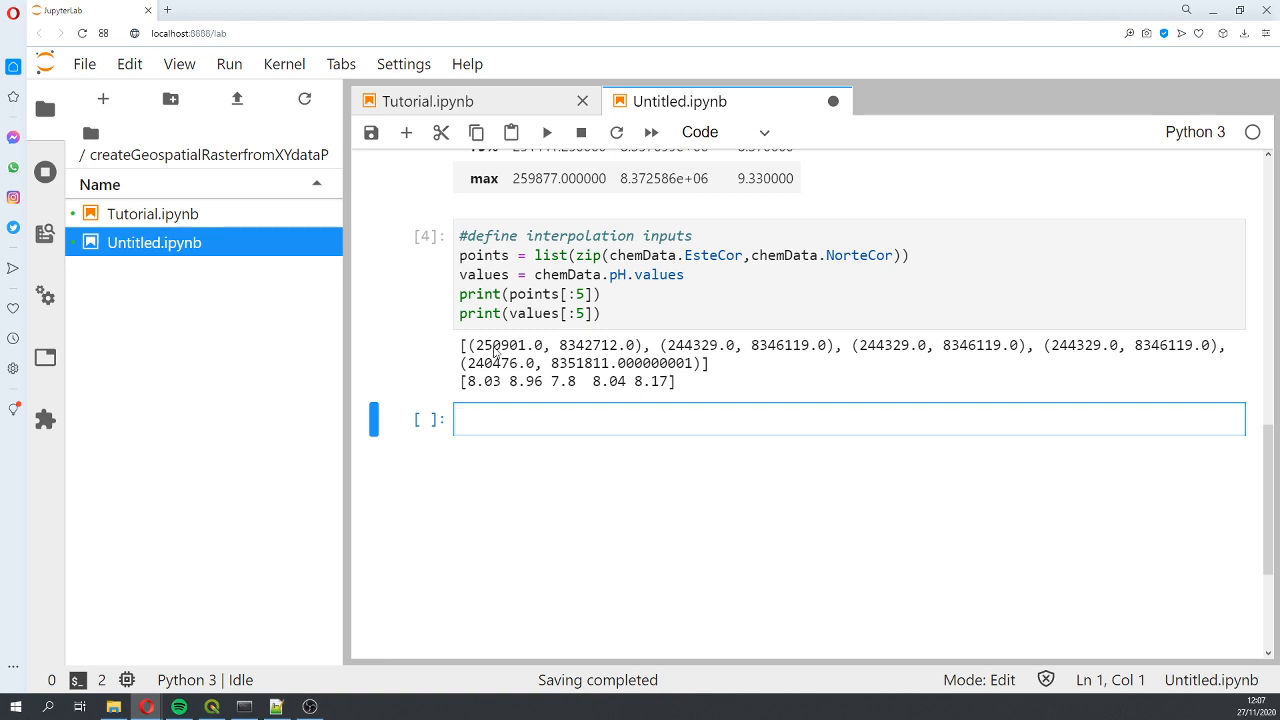
mouse_move(452, 385)
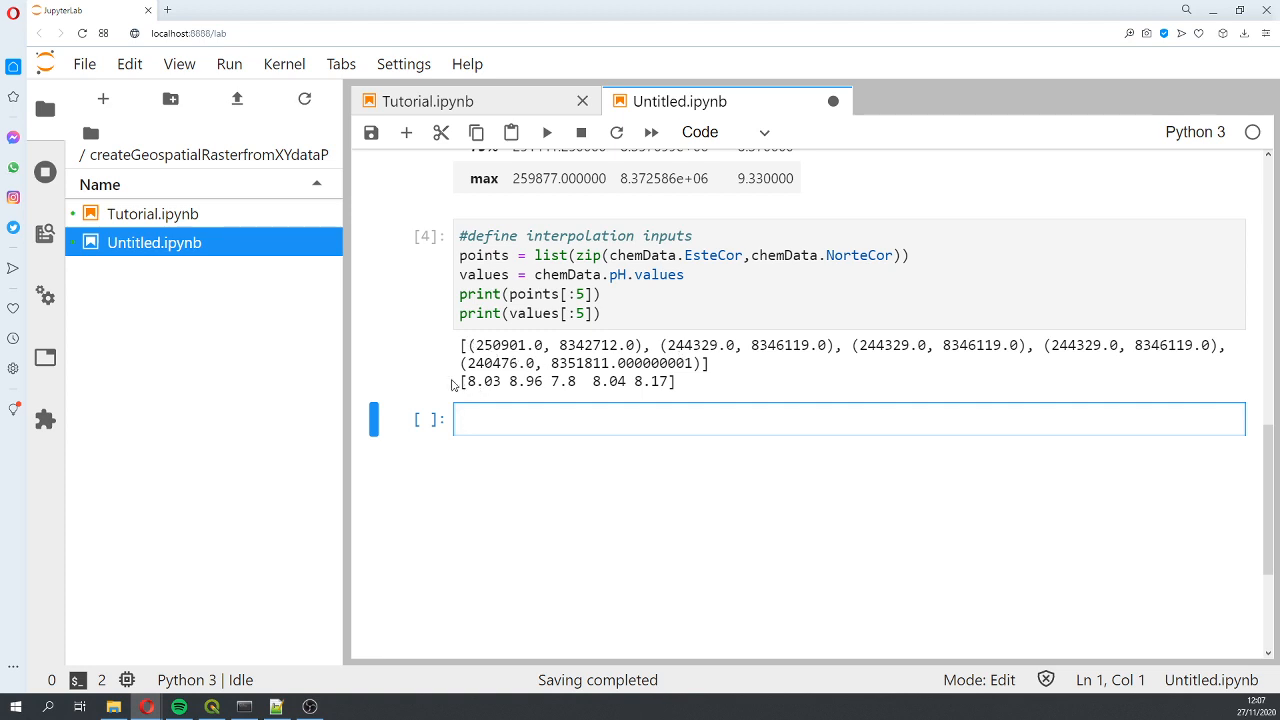
mouse_move(675, 390)
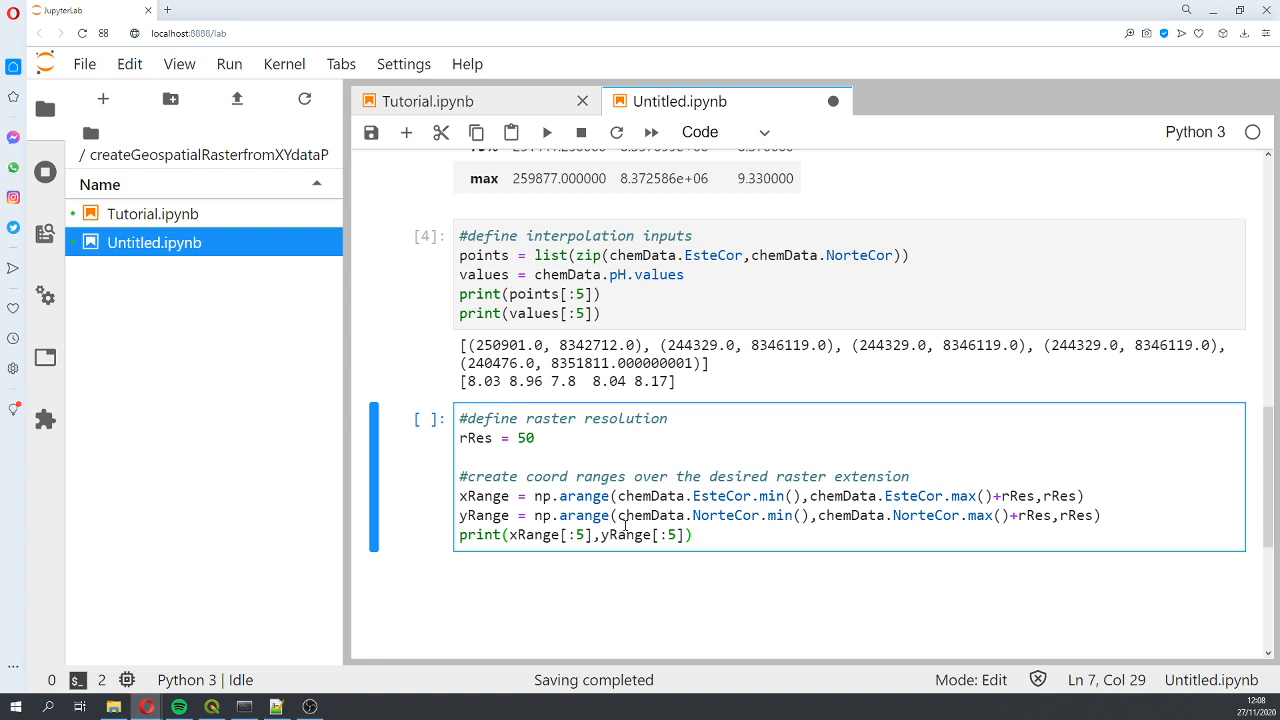
mouse_move(833, 101)
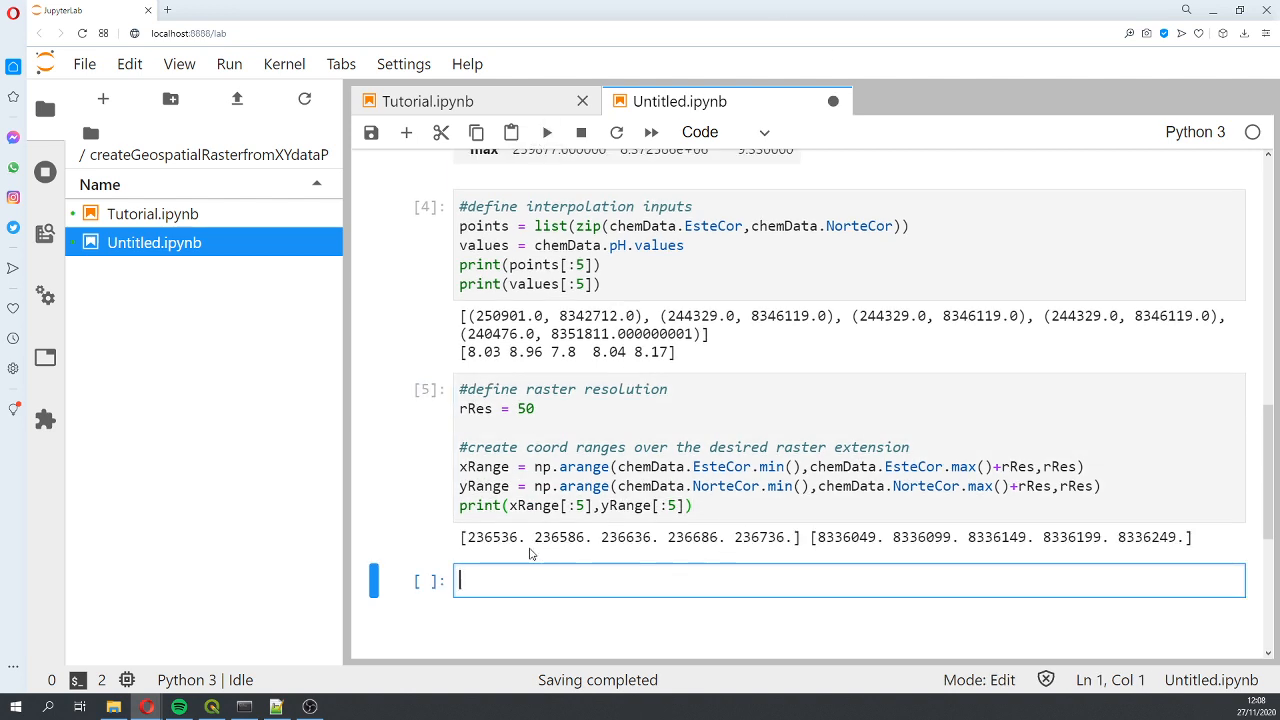
mouse_move(520, 548)
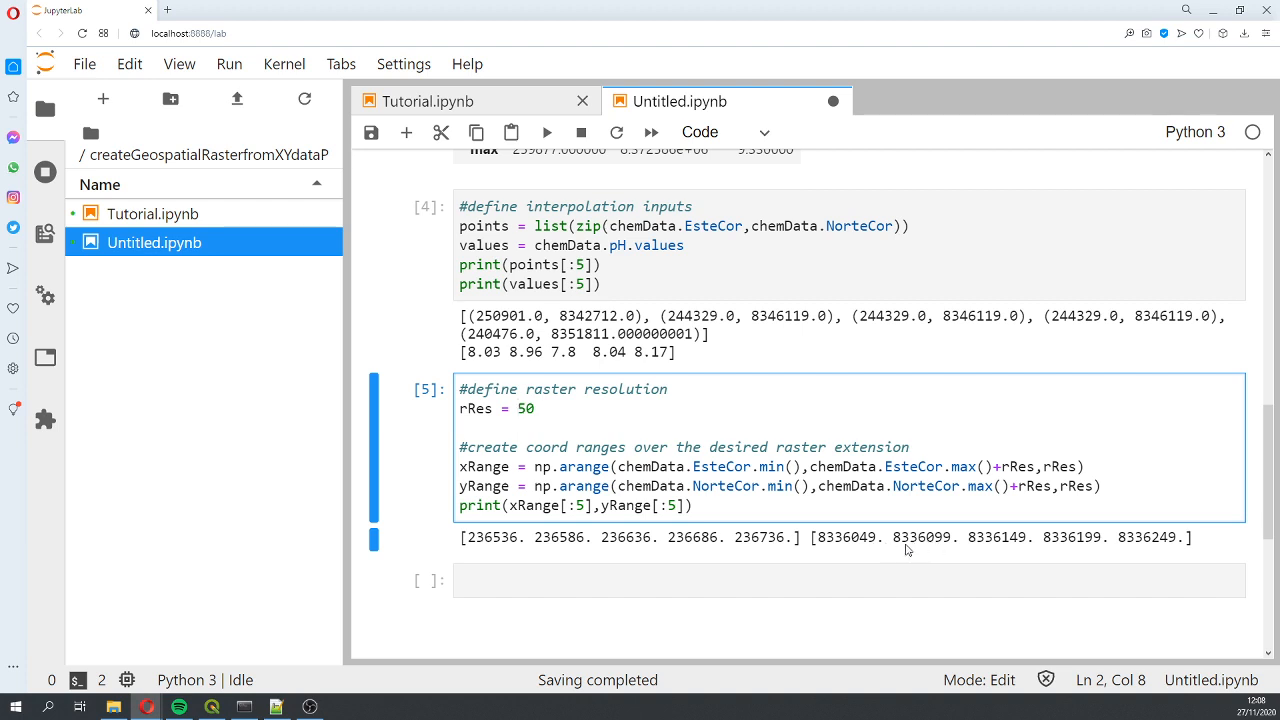
mouse_move(925, 543)
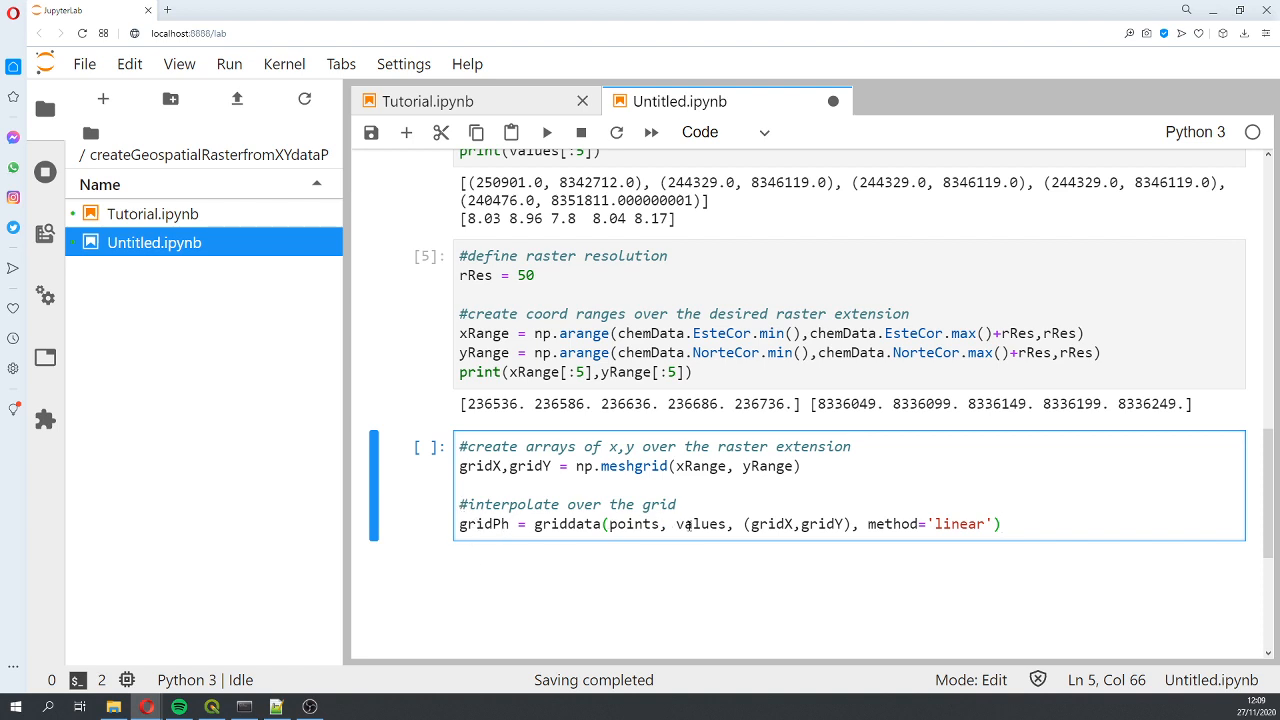
Append the comment #'nearest' or 'cubic' after method='linear' in the griddata call.
double_click(700, 524)
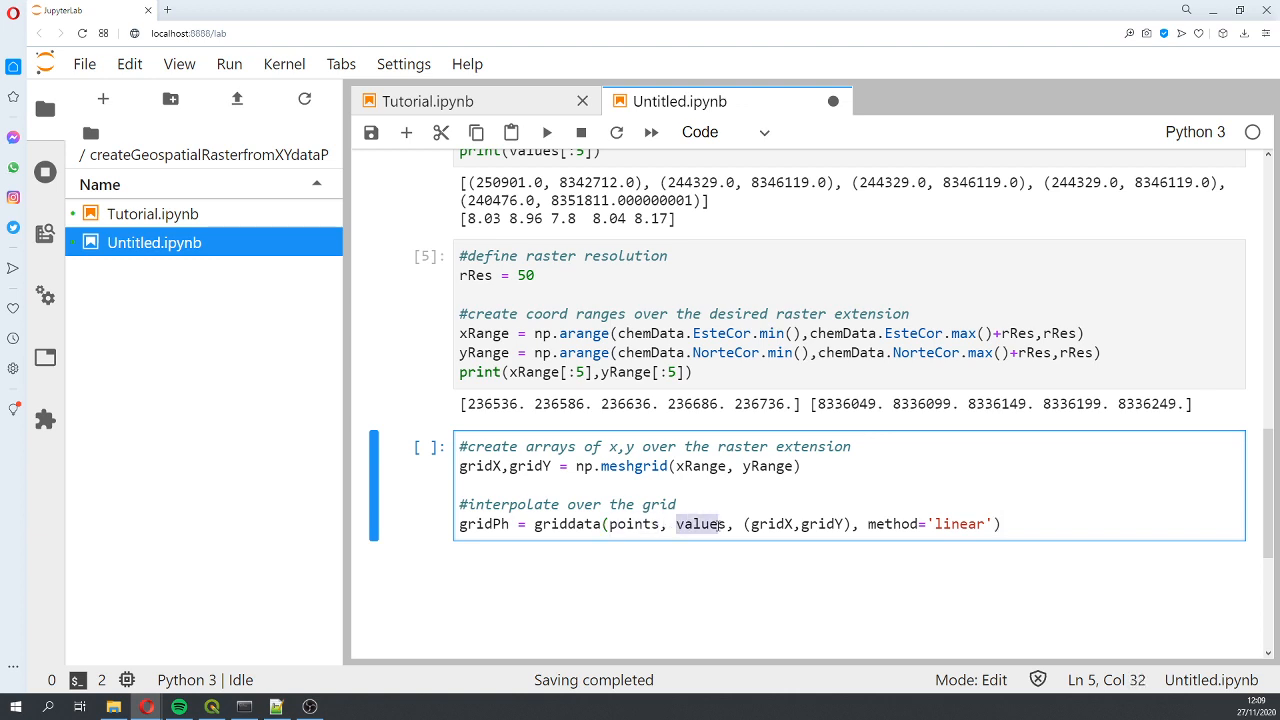
left_click(901, 524)
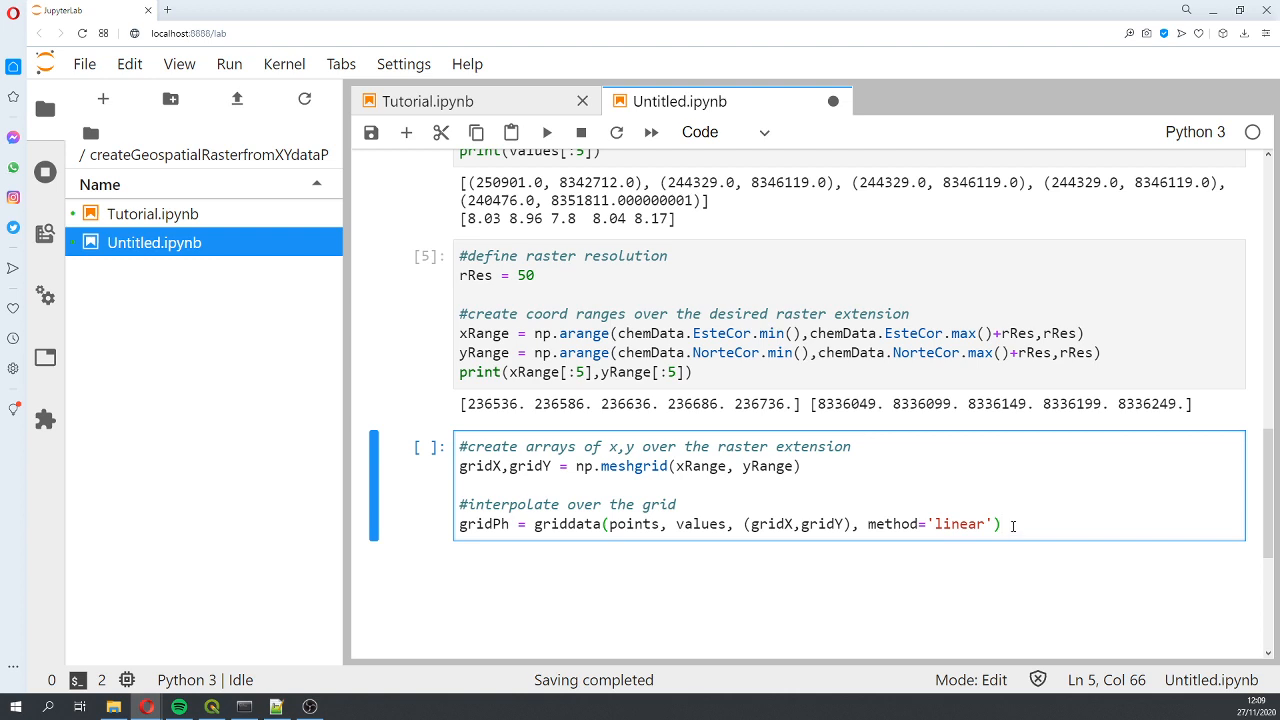
mouse_move(1011, 521)
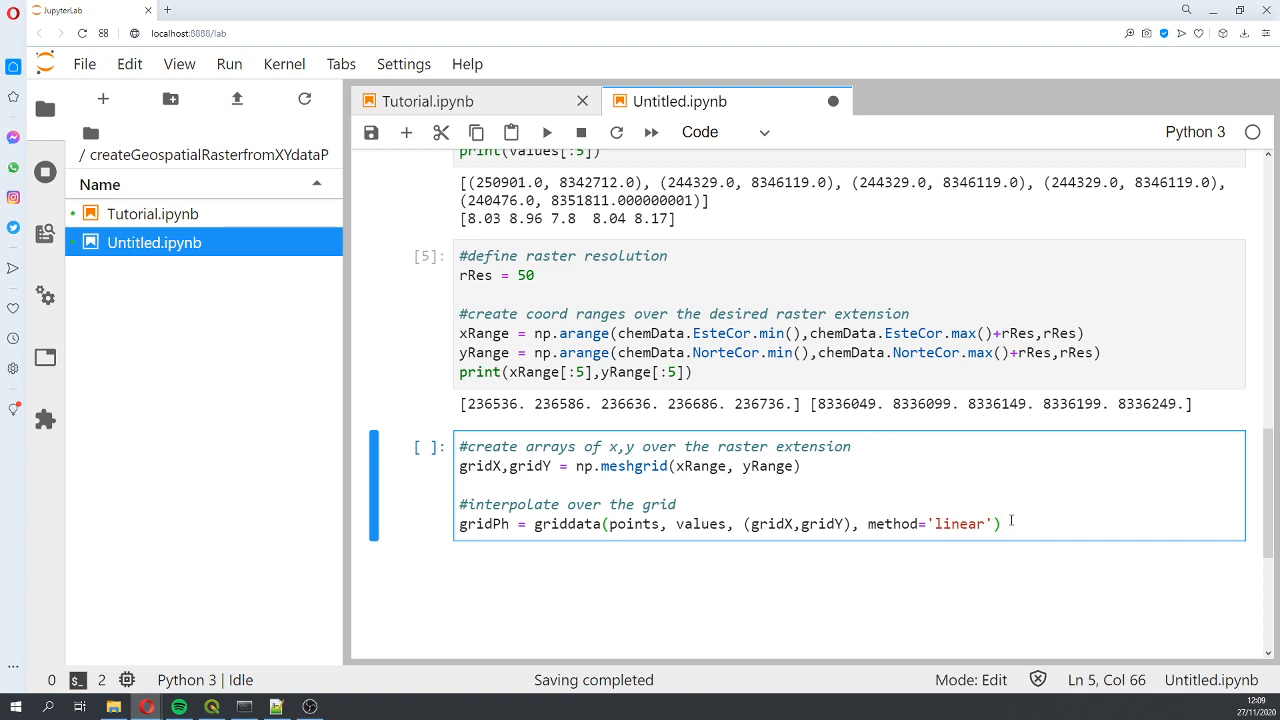
mouse_move(1004, 501)
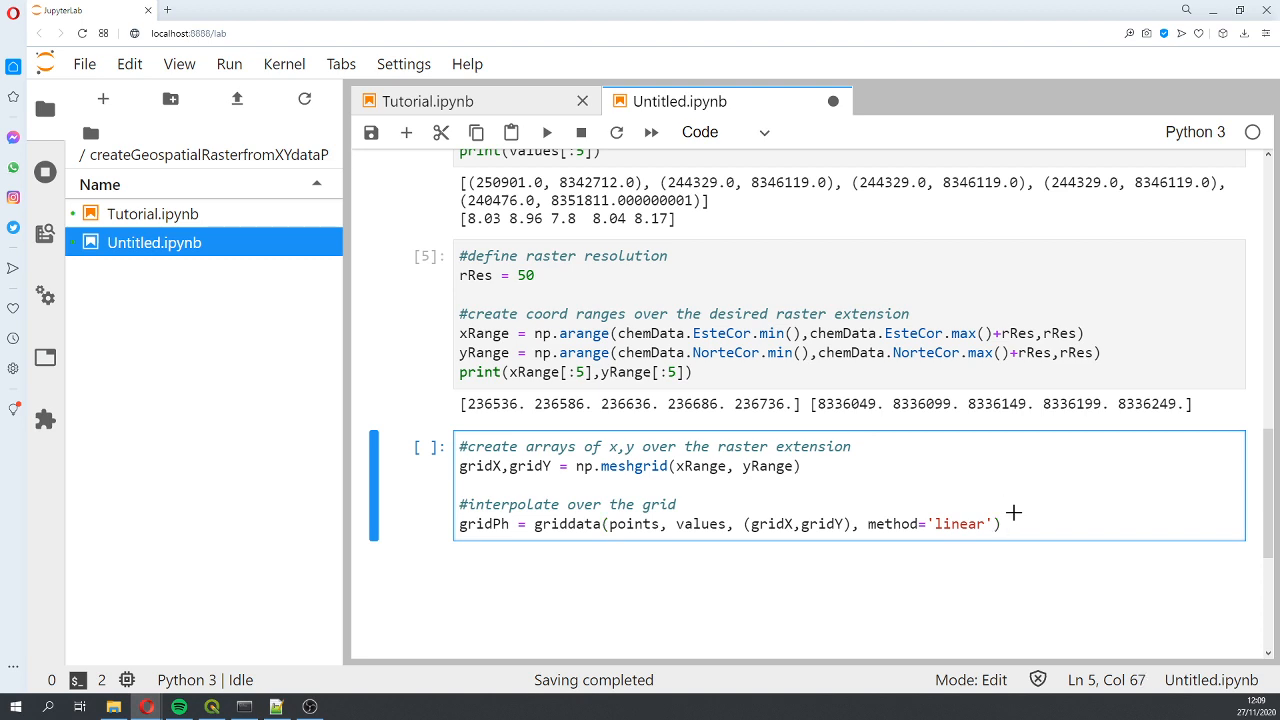
type("#")
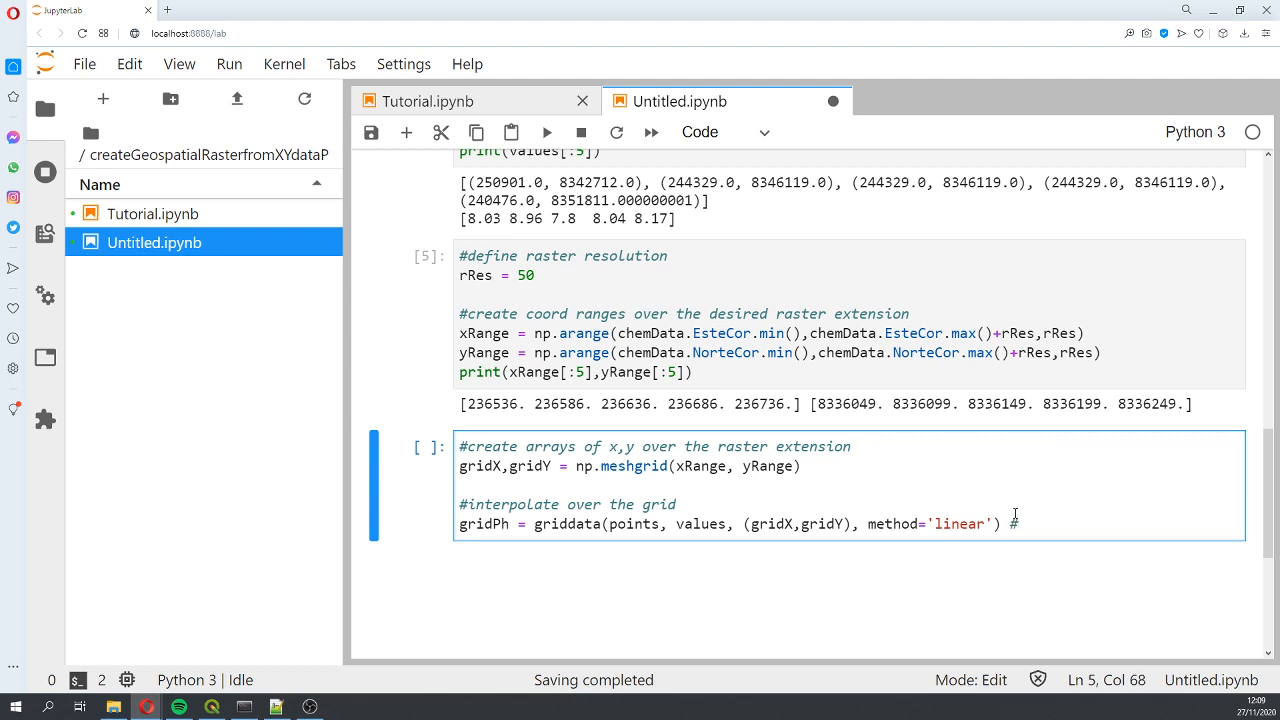
type("nearest or")
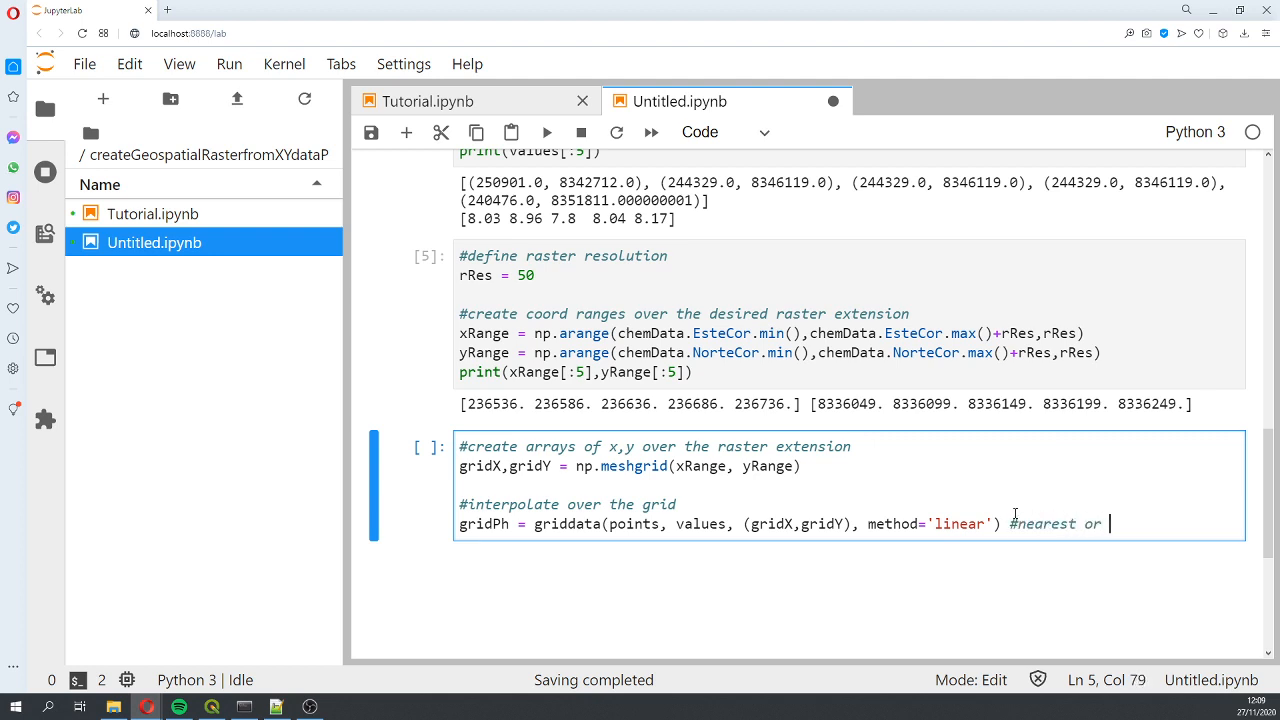
type("cu")
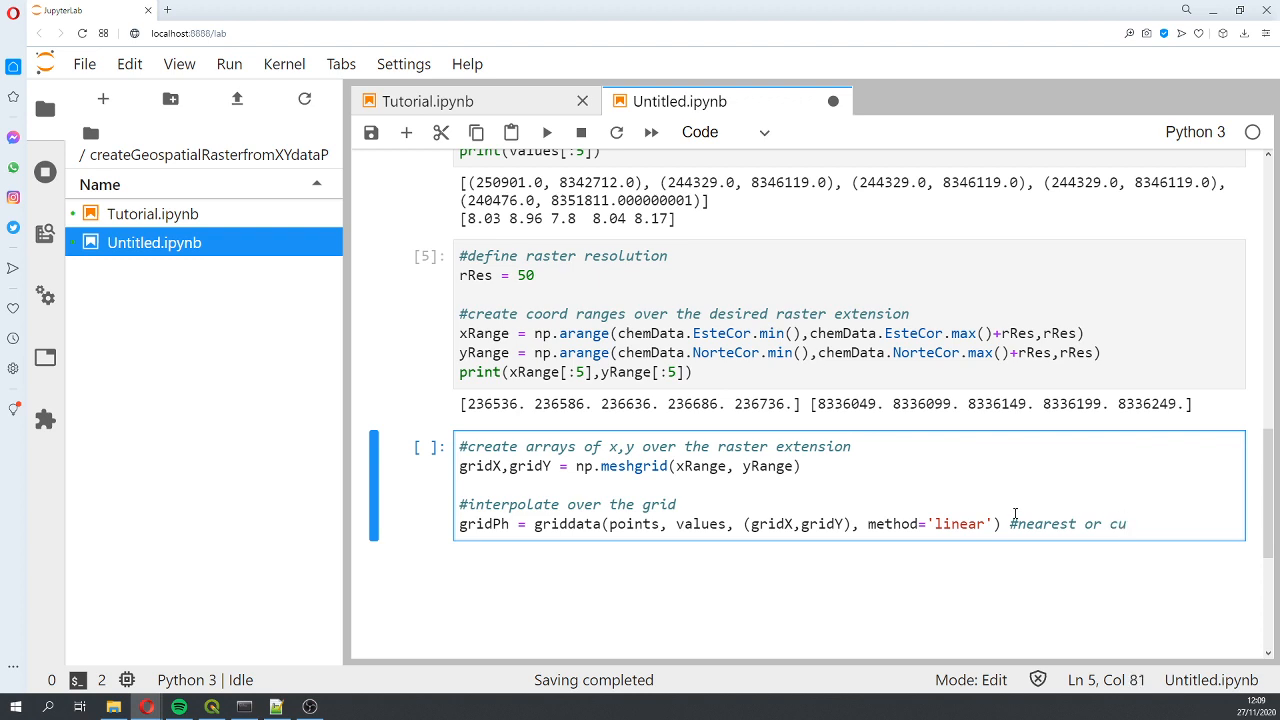
type("bic'")
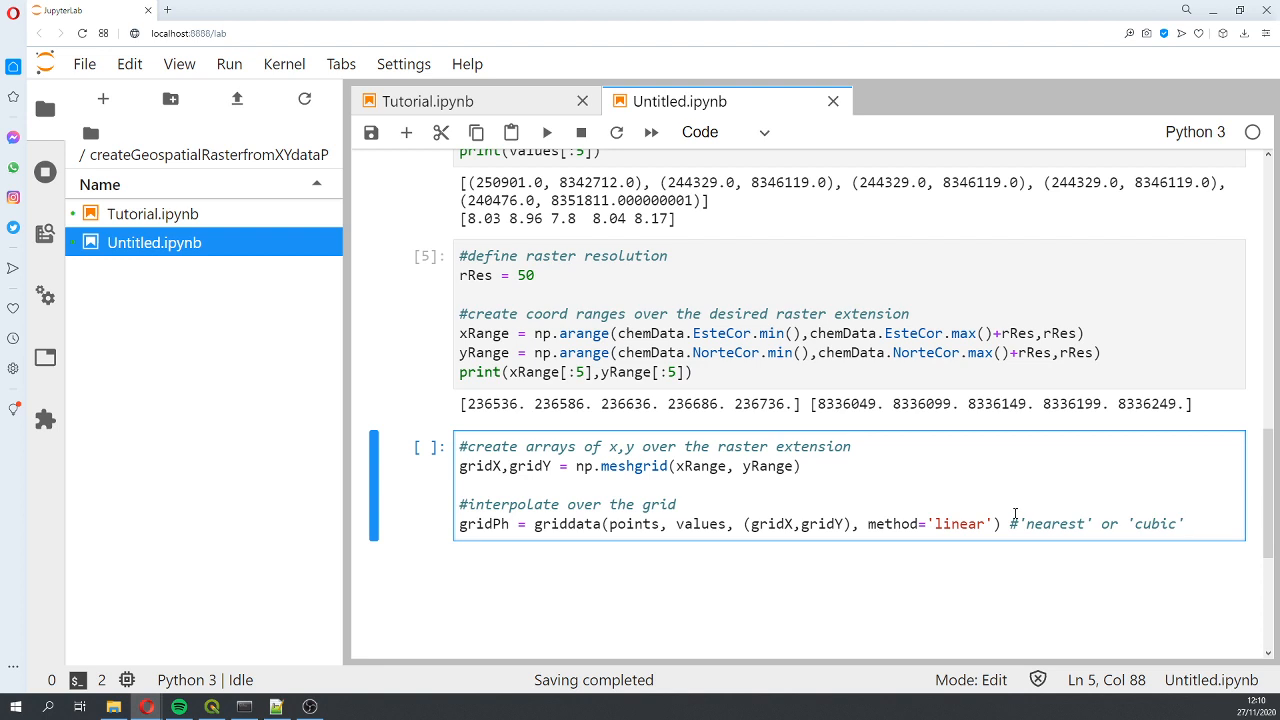
Run the griddata interpolation cell, then display gridPh with plt.imshow.
left_click(546, 131)
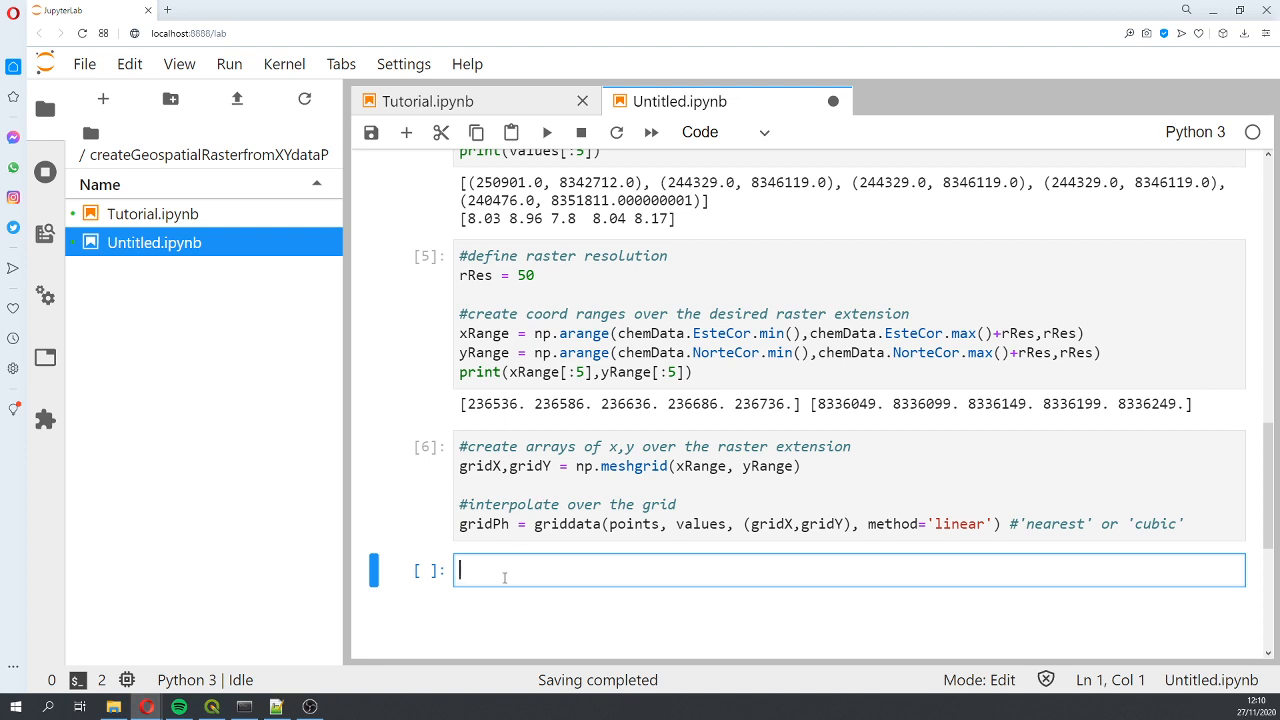
key("shift+enter")
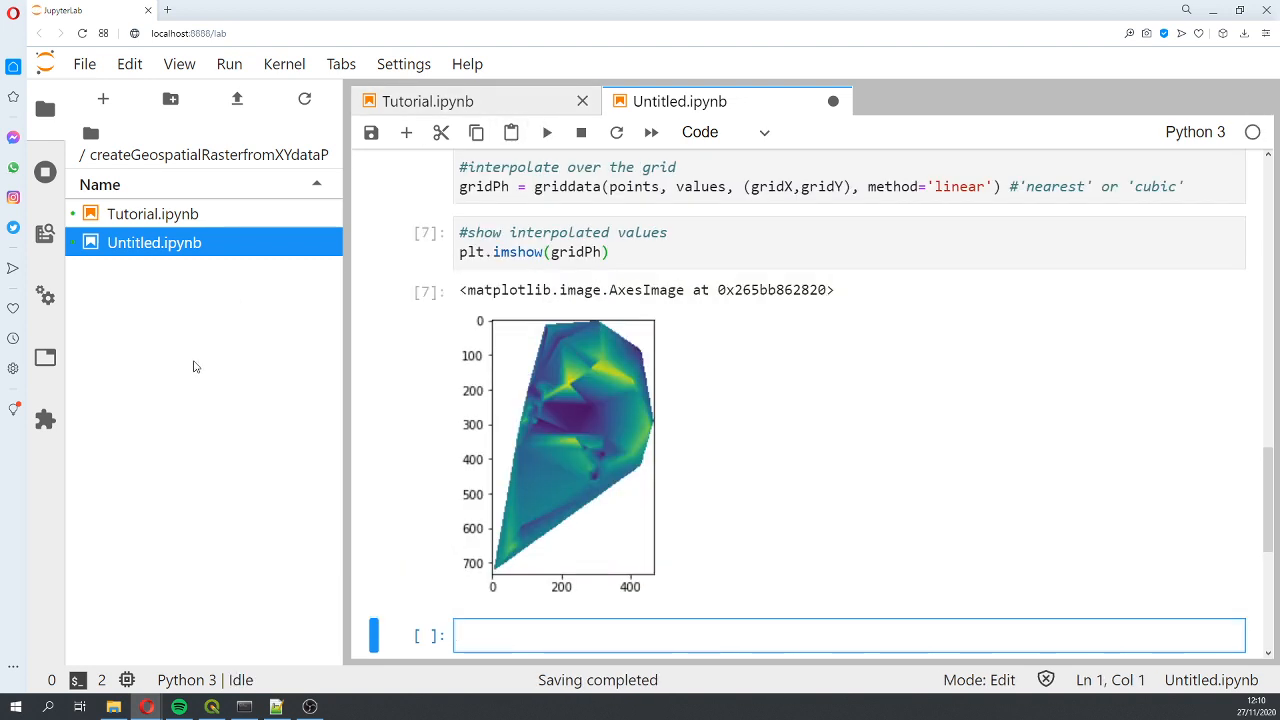
mouse_move(693, 194)
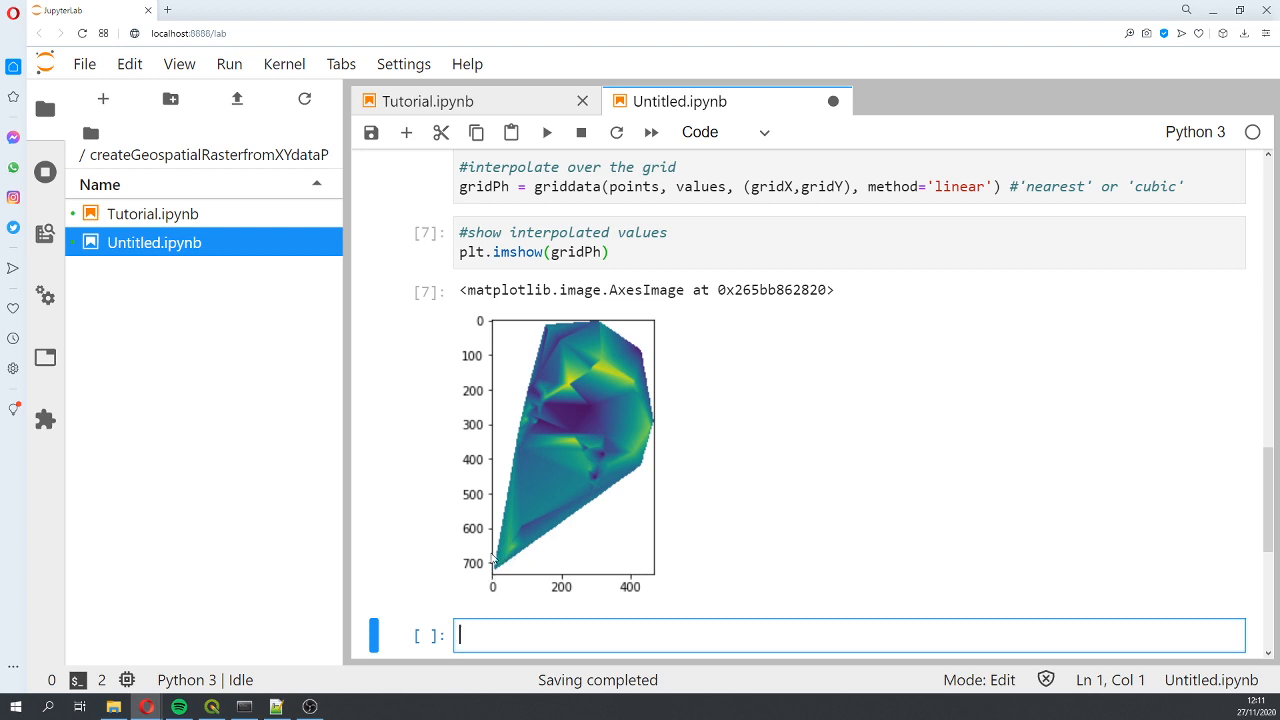
mouse_move(513, 326)
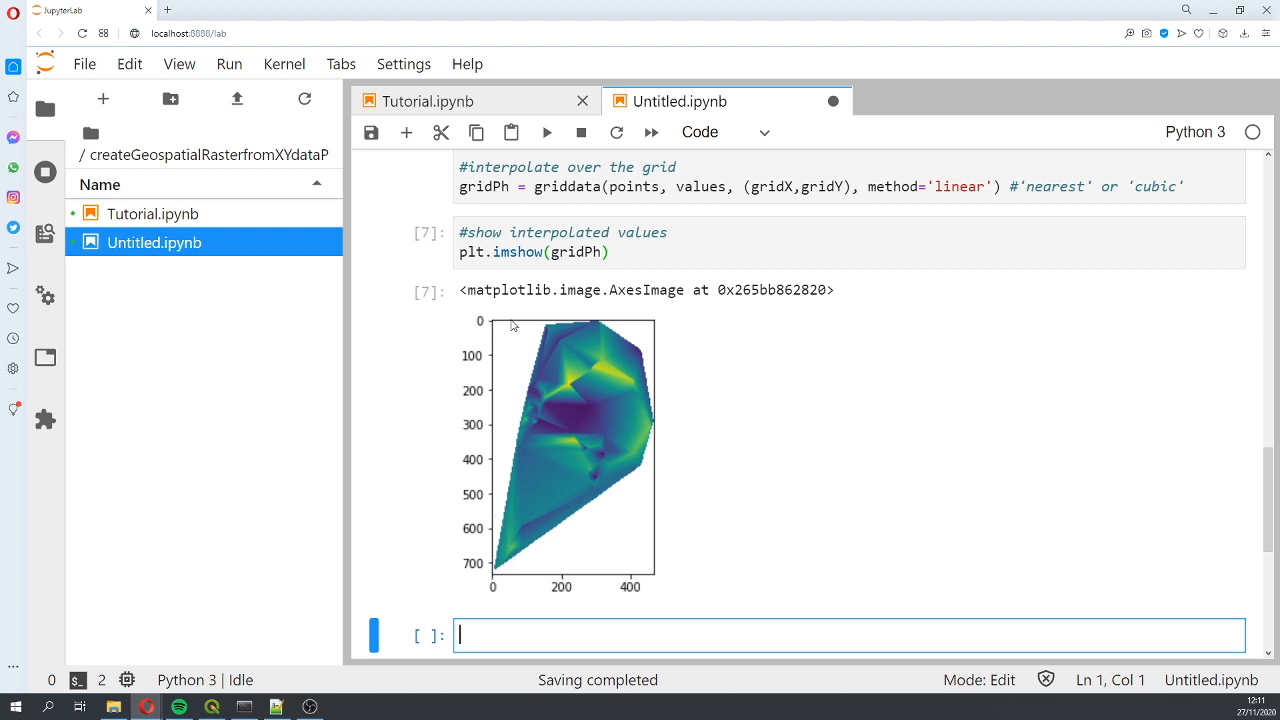
mouse_move(815, 566)
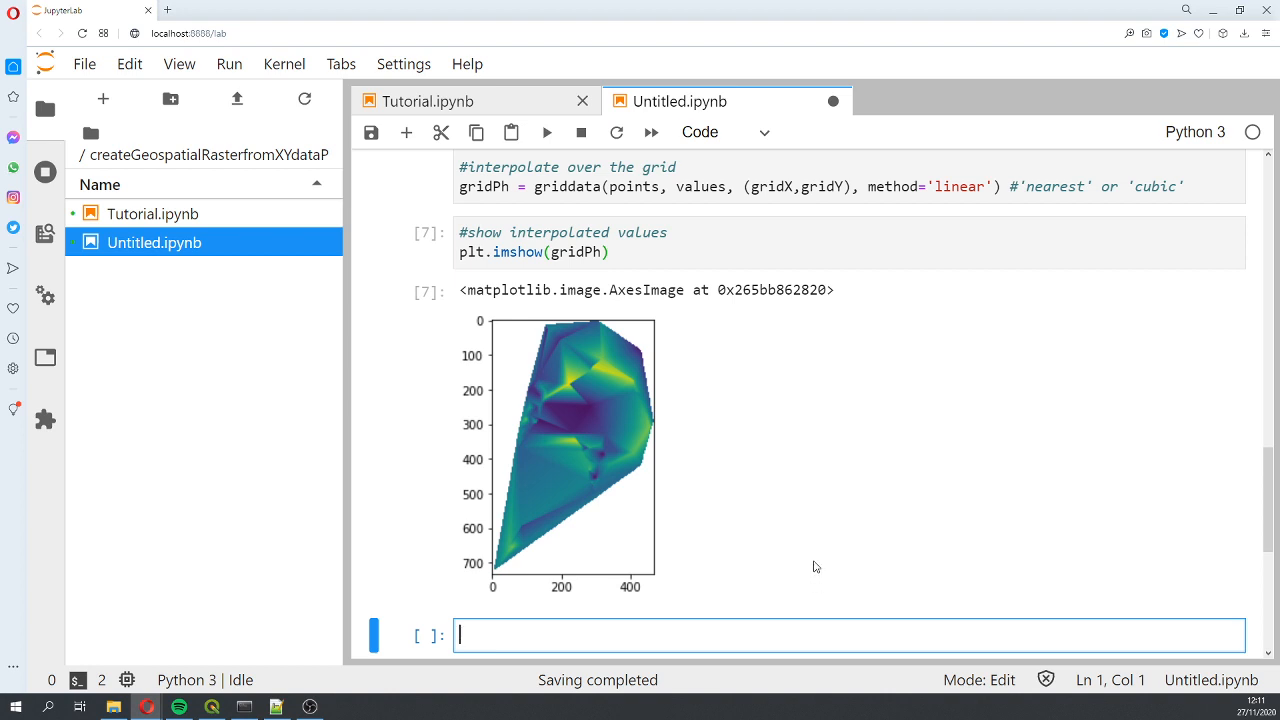
mouse_move(745, 701)
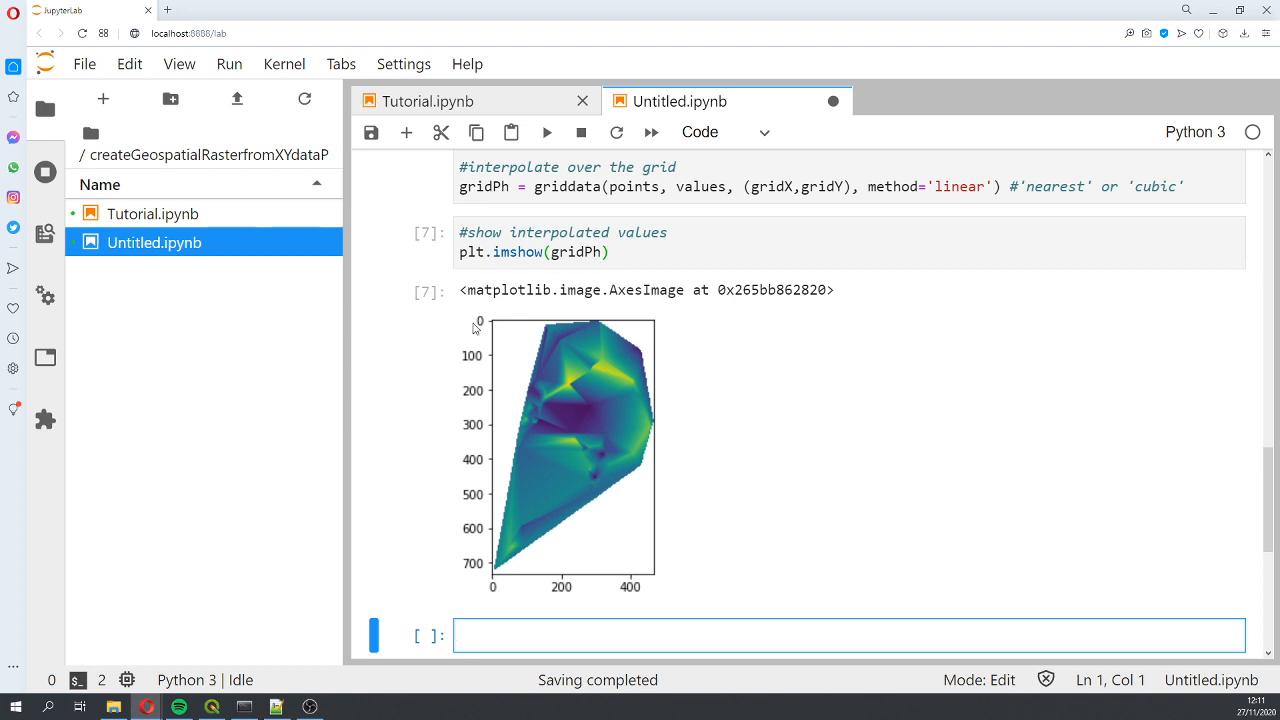
mouse_move(484, 328)
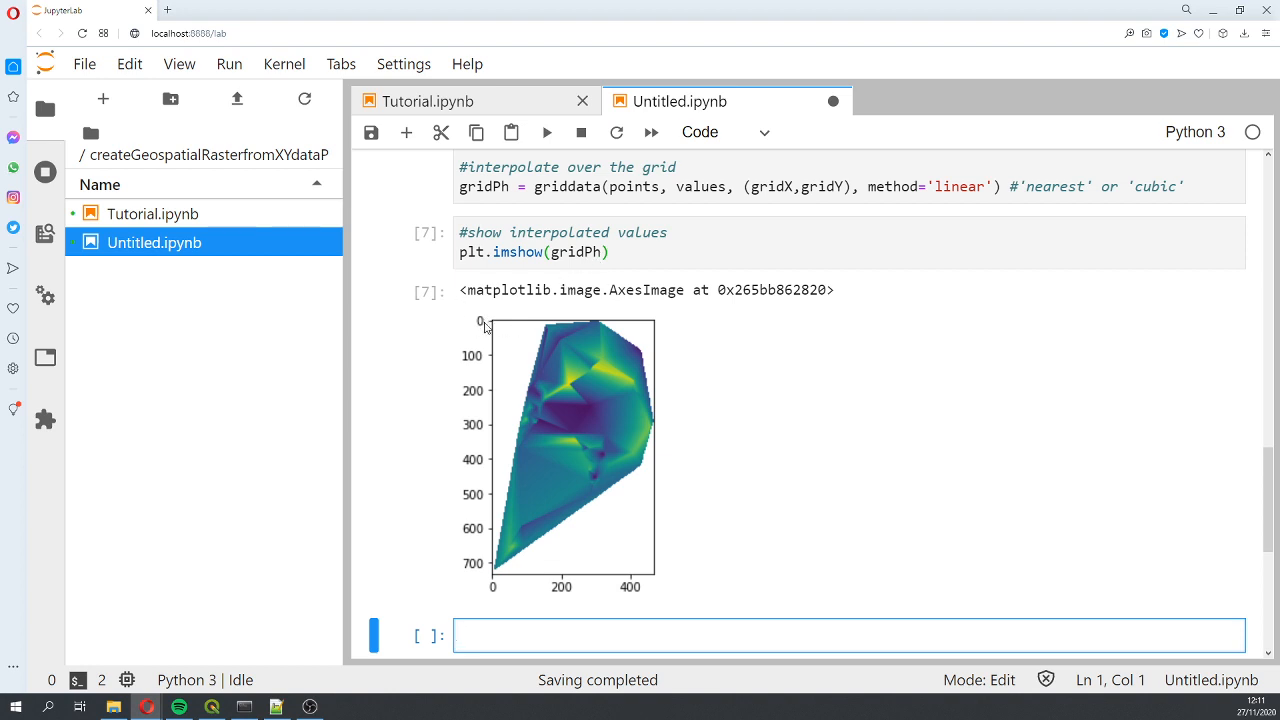
mouse_move(670, 338)
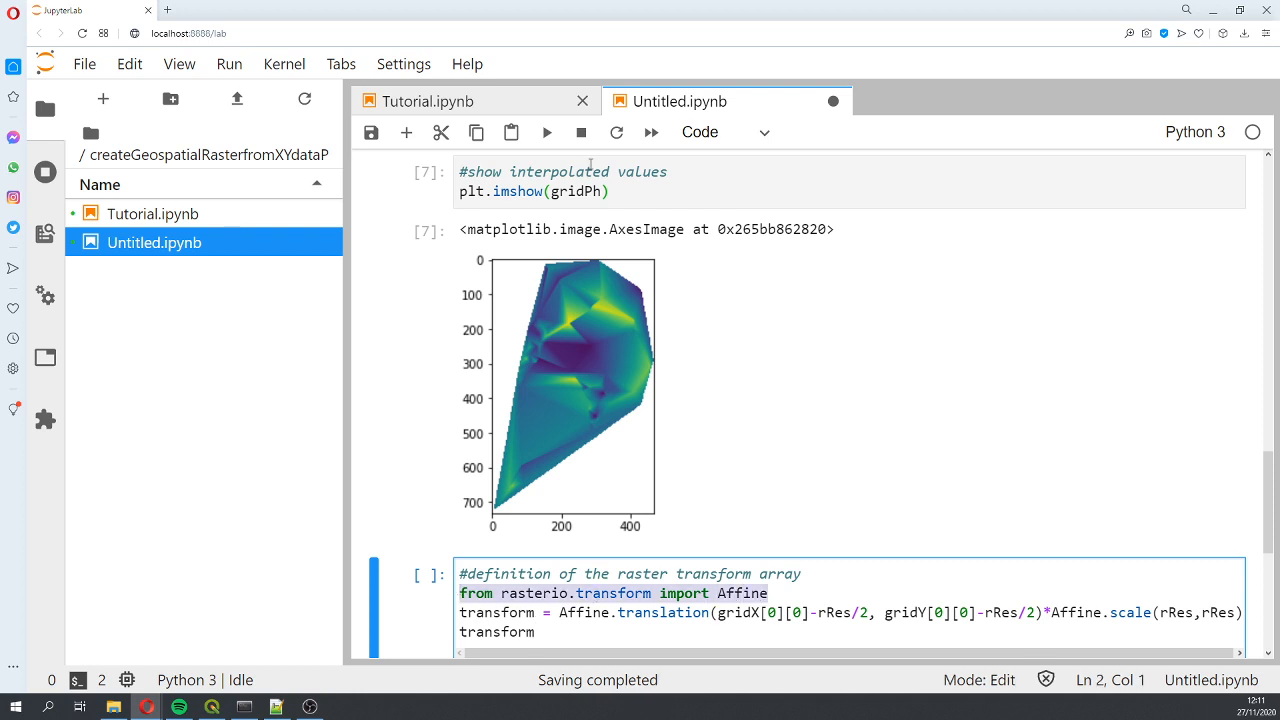
Run the Affine transform cell and start a '#get crs as wkt' cell.
key("shift+enter")
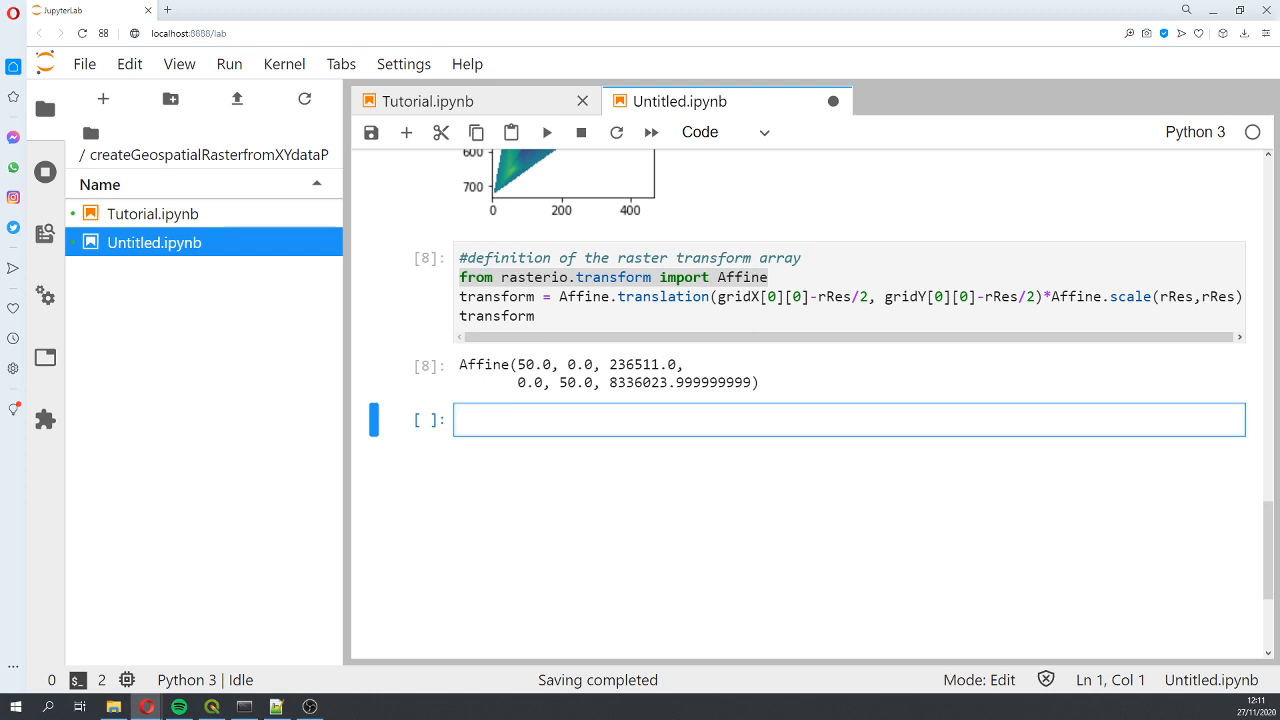
type("#get crs as wkt")
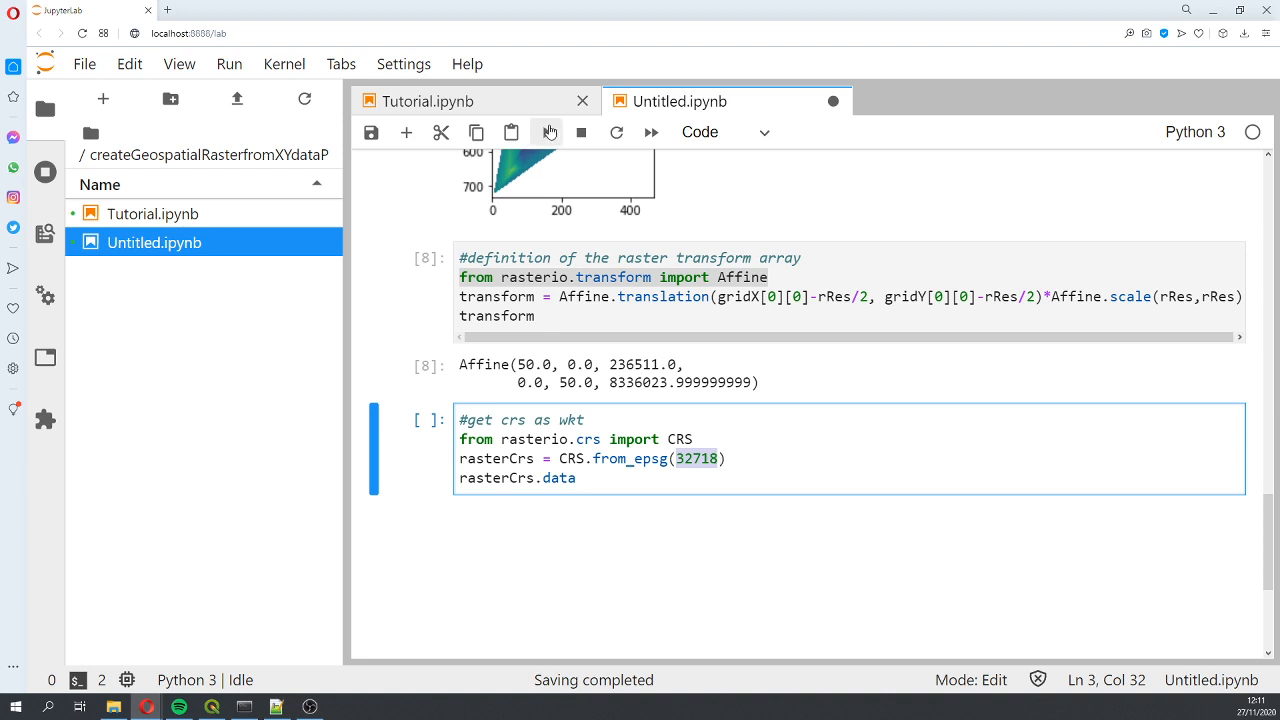
Run the EPSG 32718 CRS cell, then run the code writing interpRaster.tif.
left_click(547, 131)
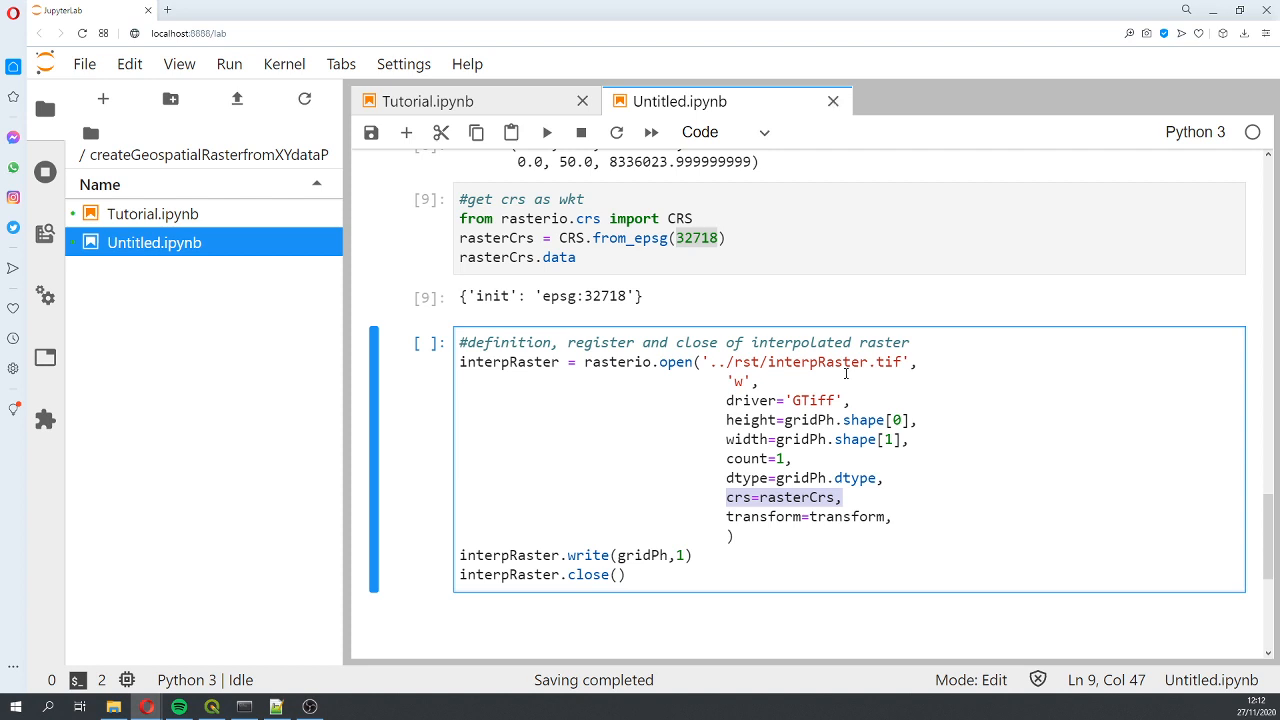
mouse_move(683, 541)
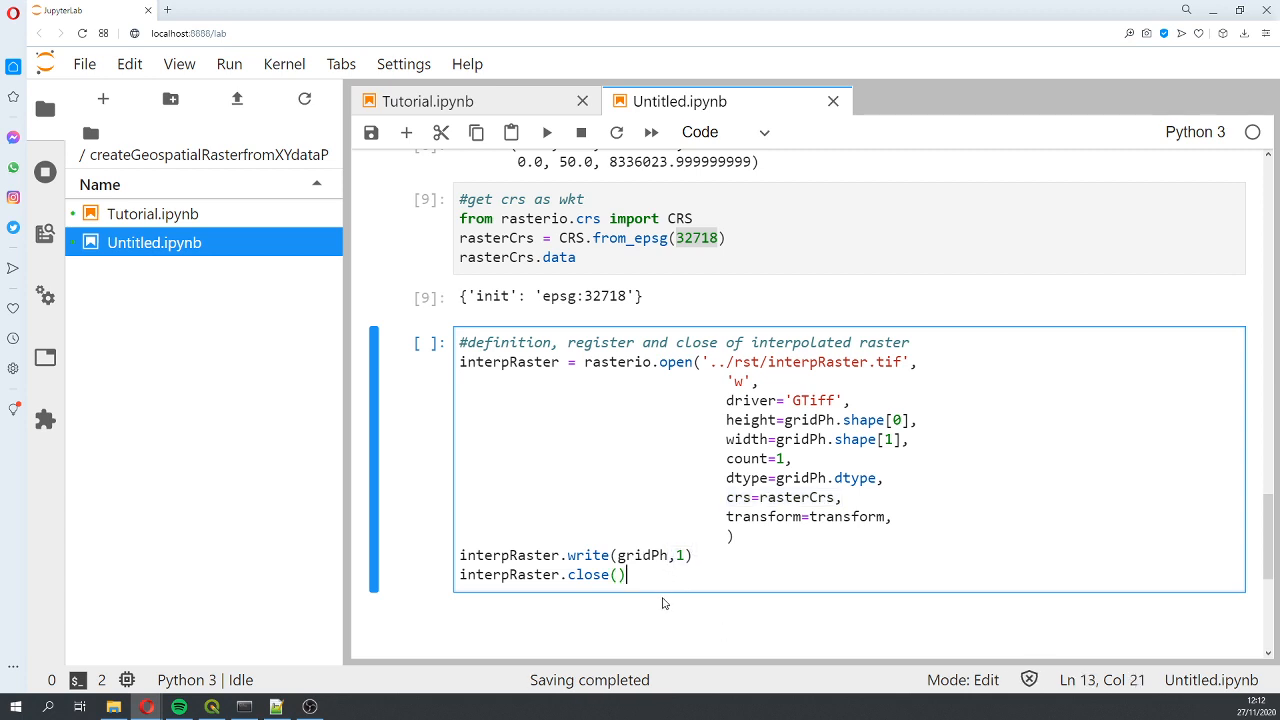
mouse_move(567, 152)
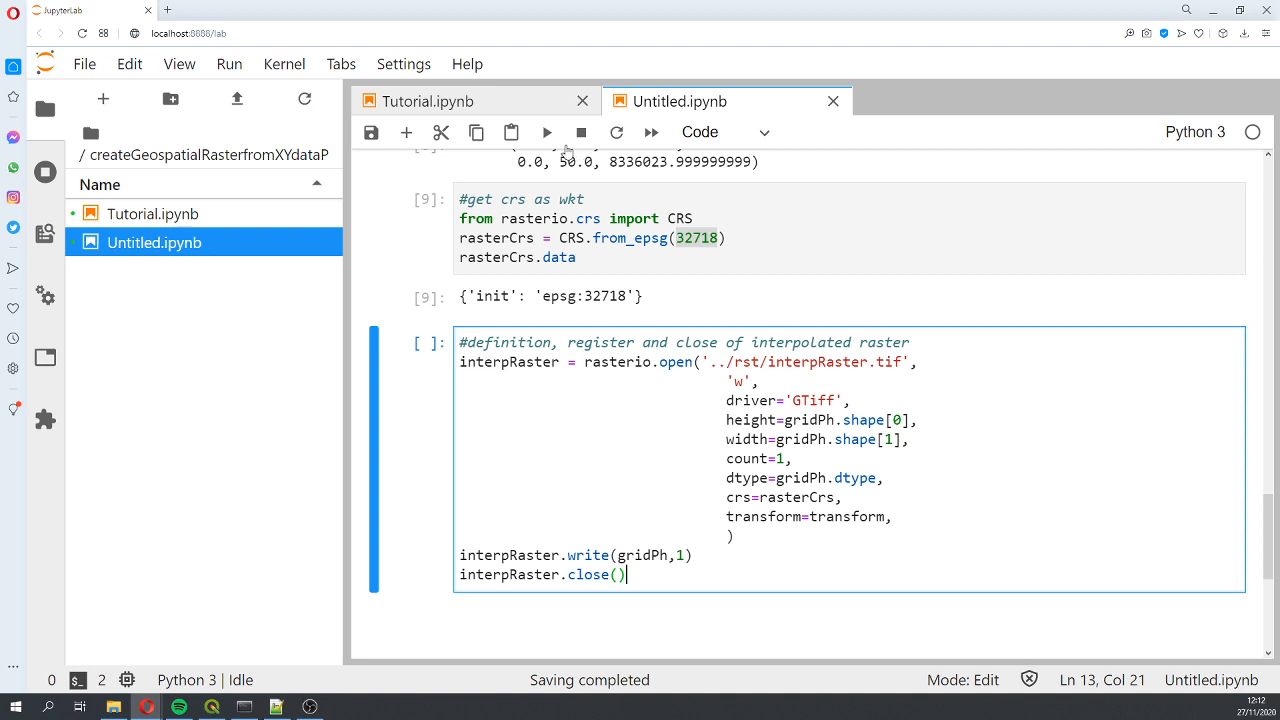
key("shift+enter")
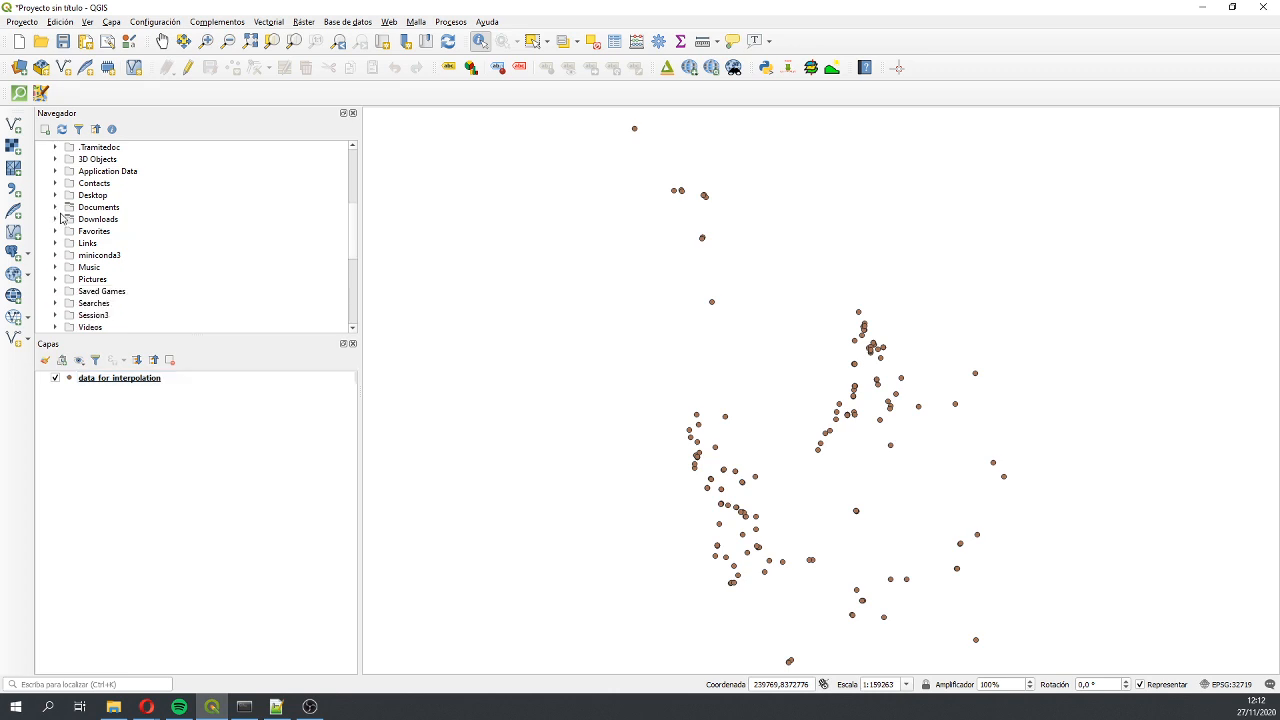
Add interpRaster.tif to the QGIS map and set the data_for_interpolation layer's CRS.
left_click(143, 243)
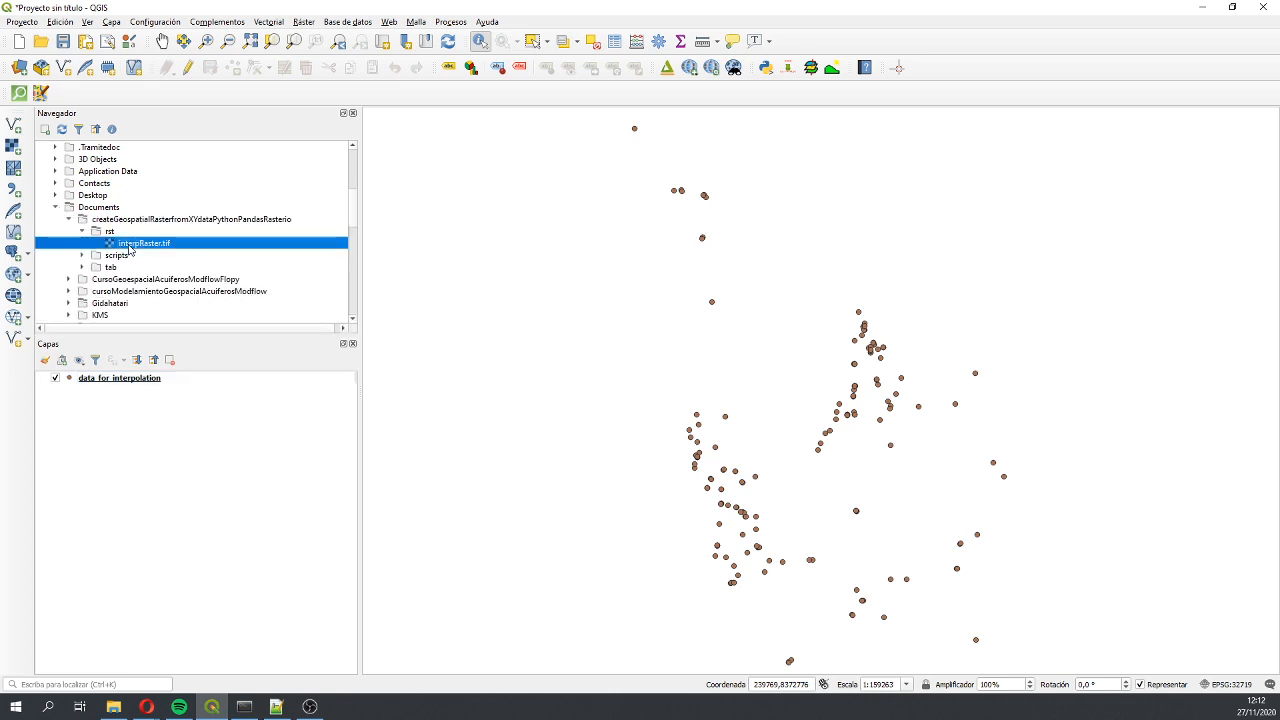
double_click(143, 243)
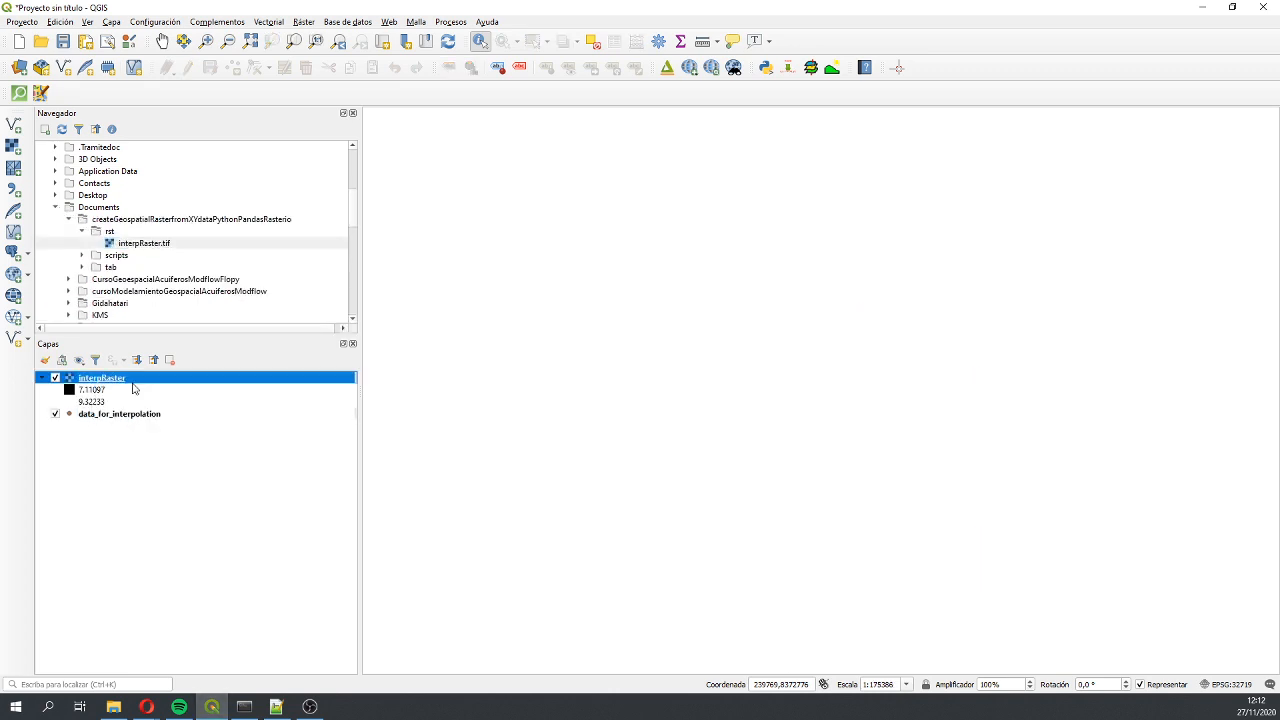
left_click(119, 414)
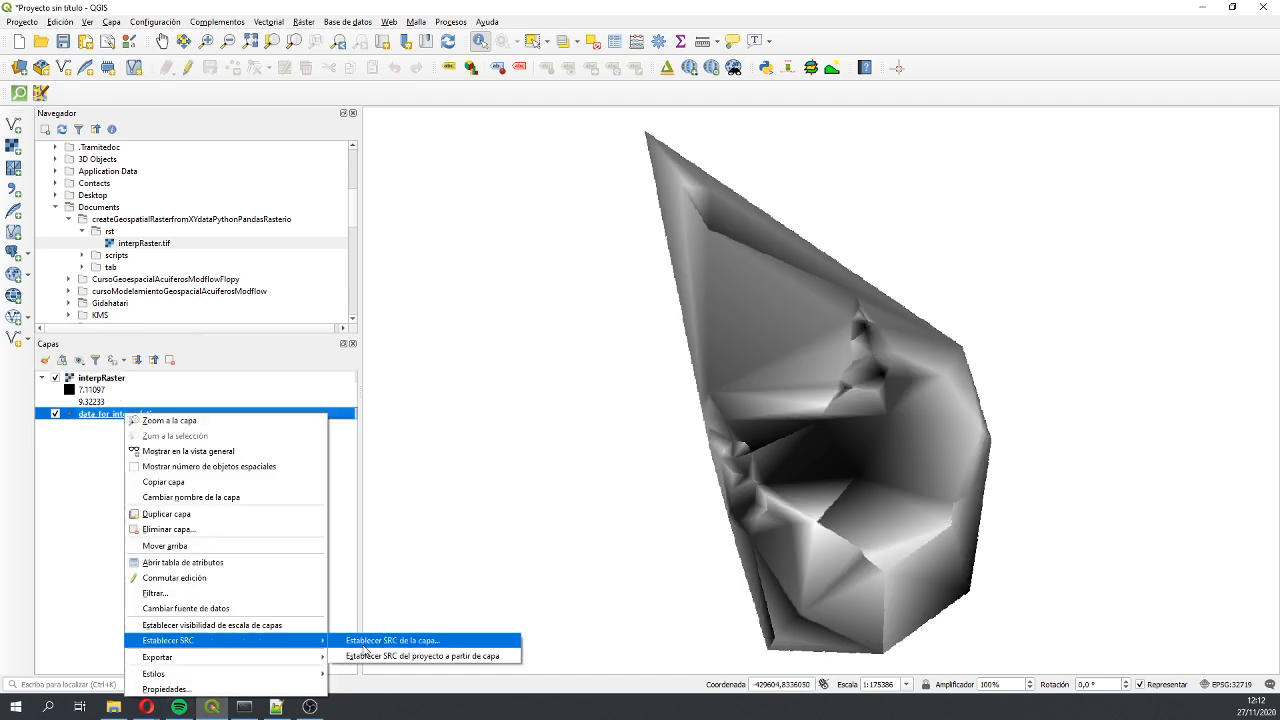
left_click(393, 640)
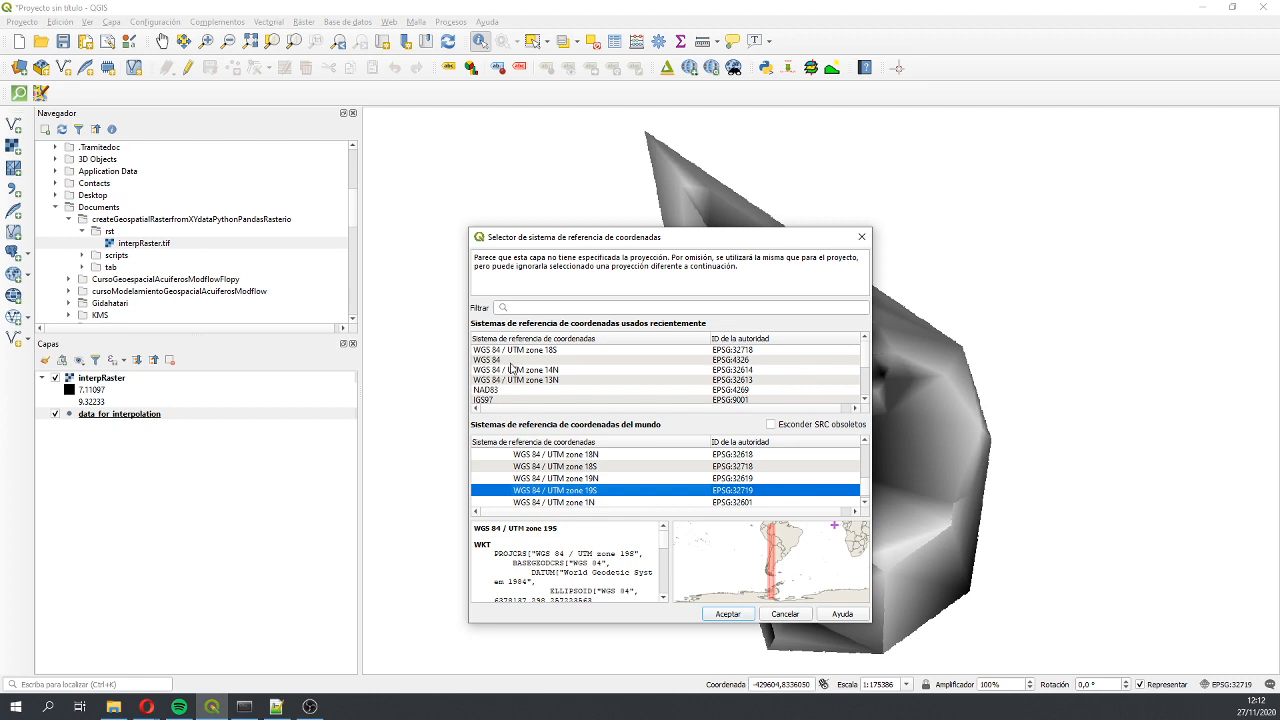
left_click(728, 613)
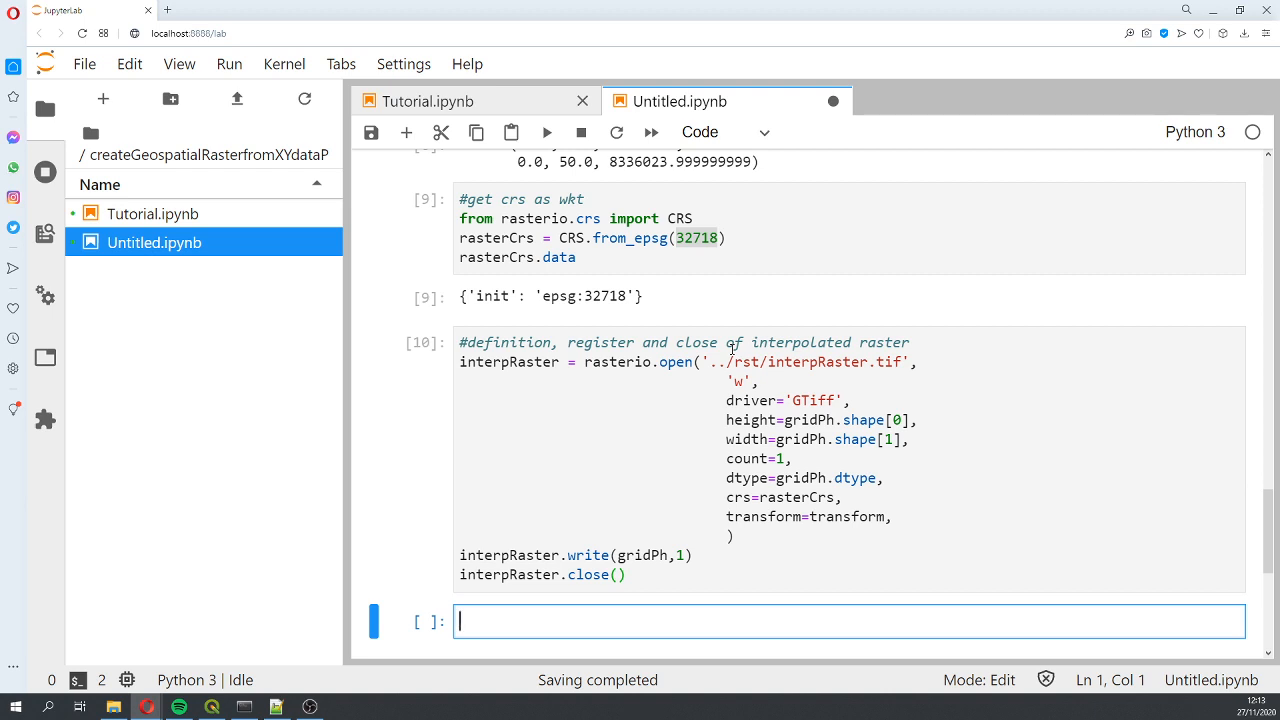
mouse_move(732, 349)
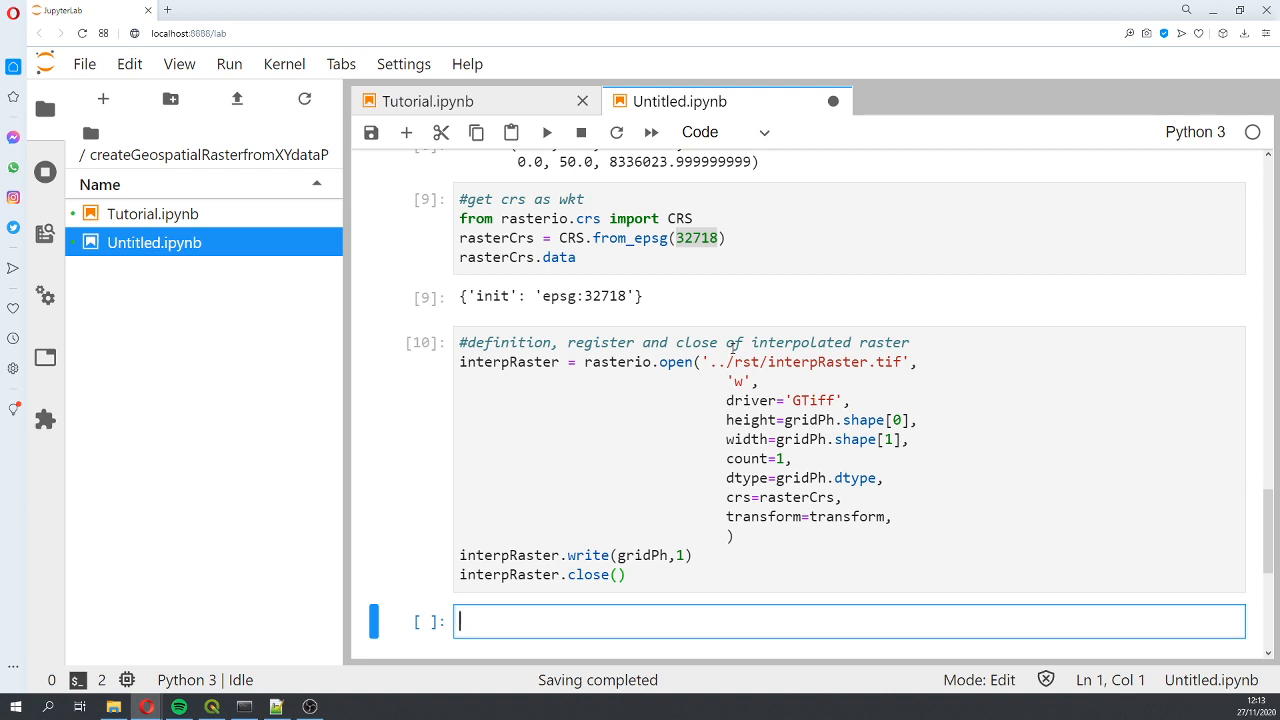